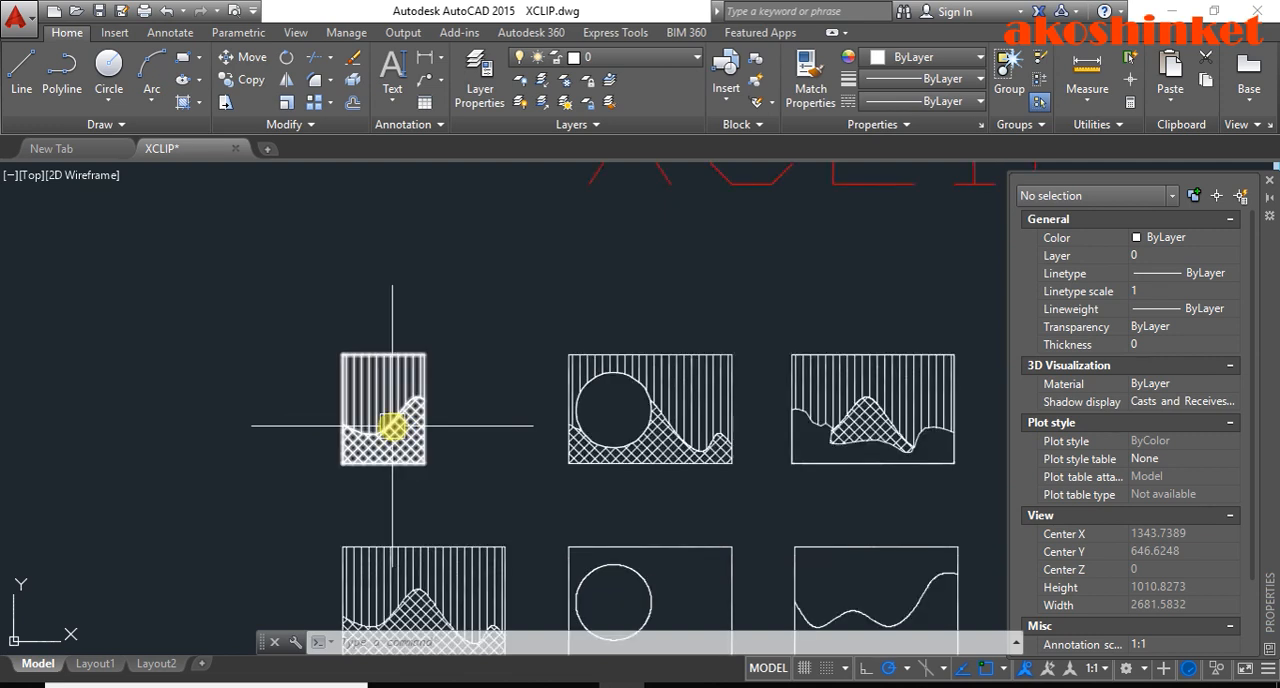
# - Window-select the lower-left hatched drawing and define it as a block named '1'
pyautogui.click(383, 410)
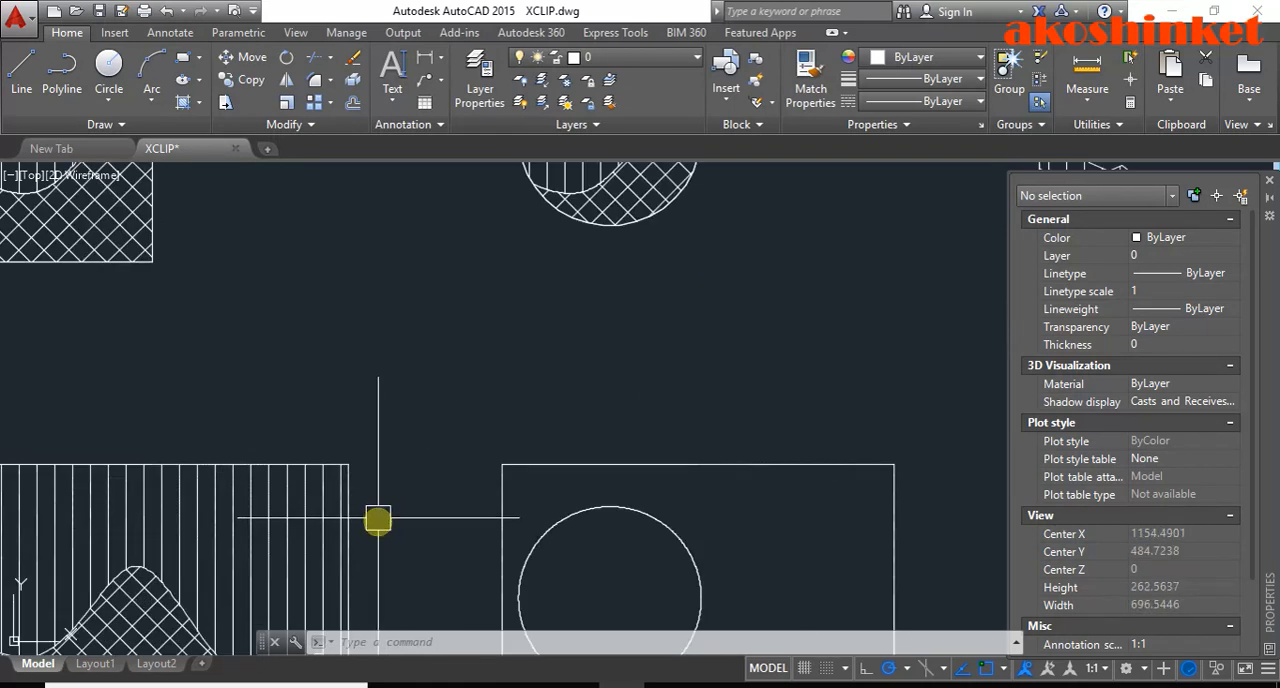
pyautogui.scroll(-3)
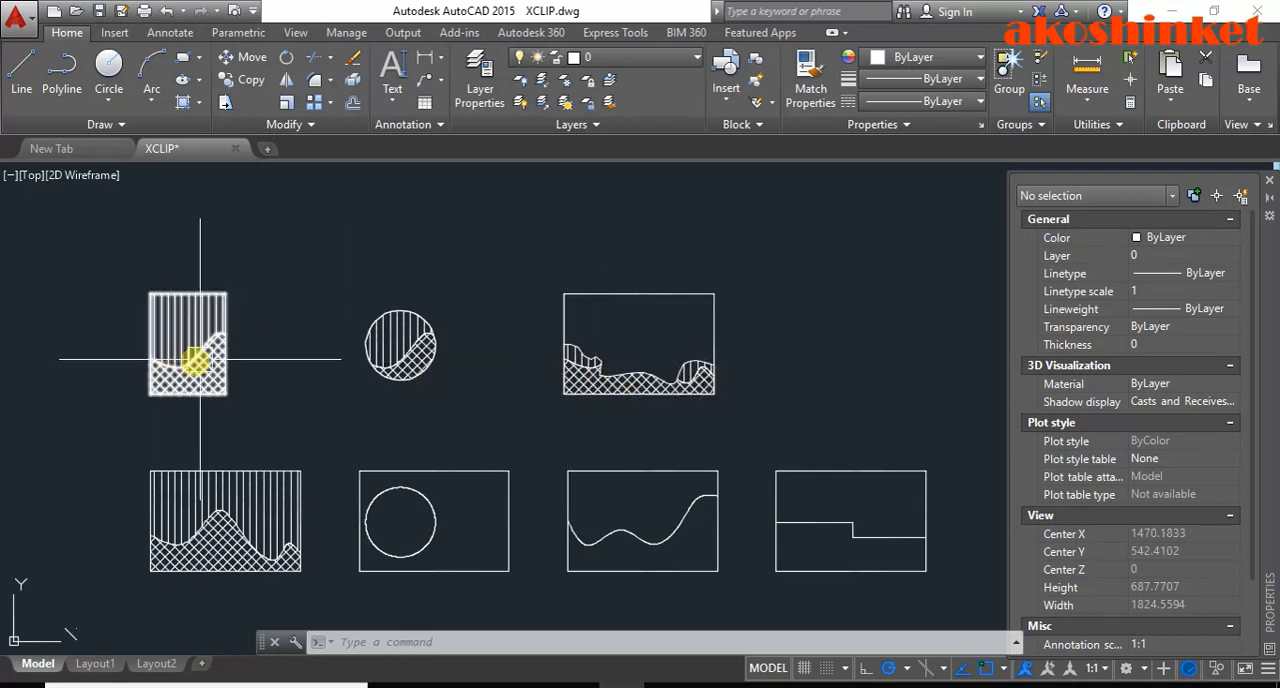
pyautogui.moveTo(860, 522)
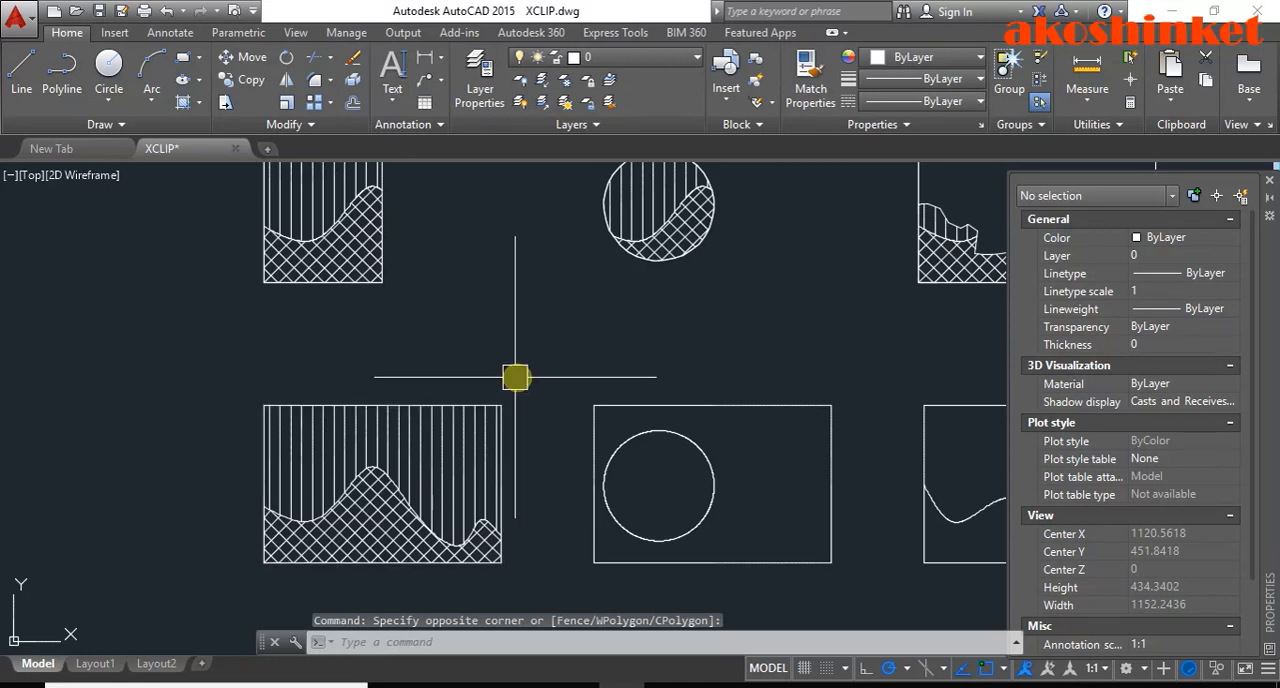
pyautogui.moveTo(515, 378); pyautogui.dragTo(340, 470)
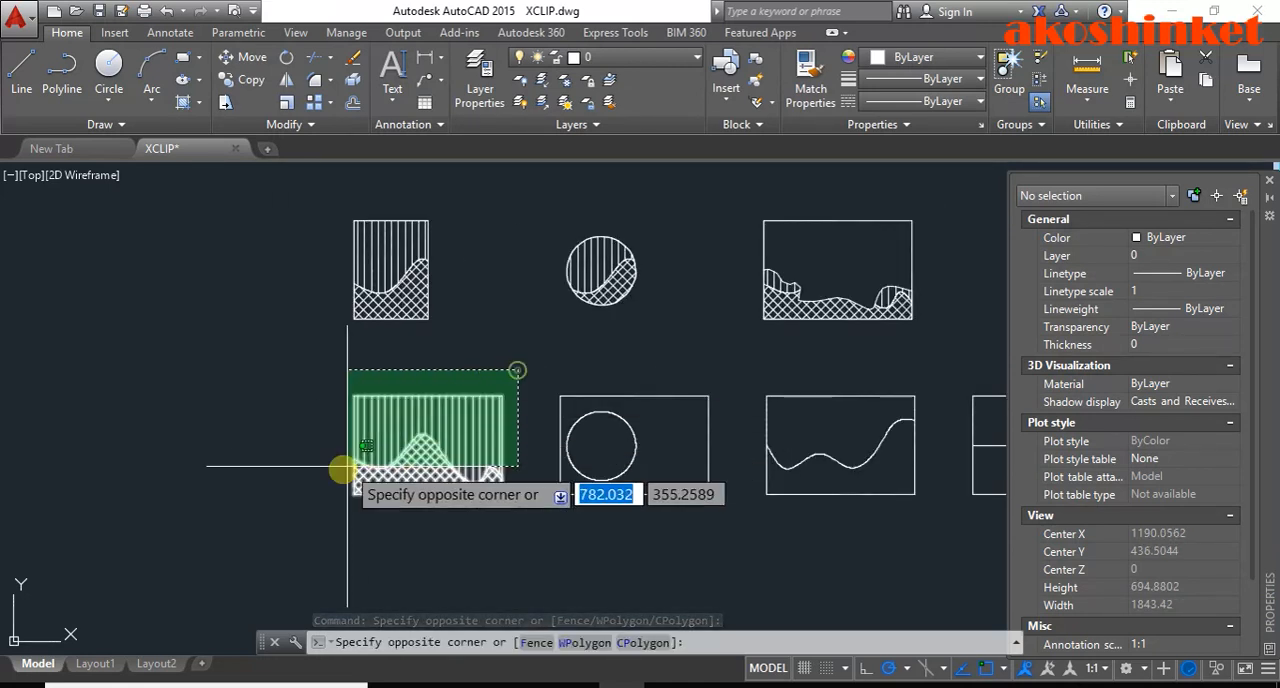
pyautogui.write('B')
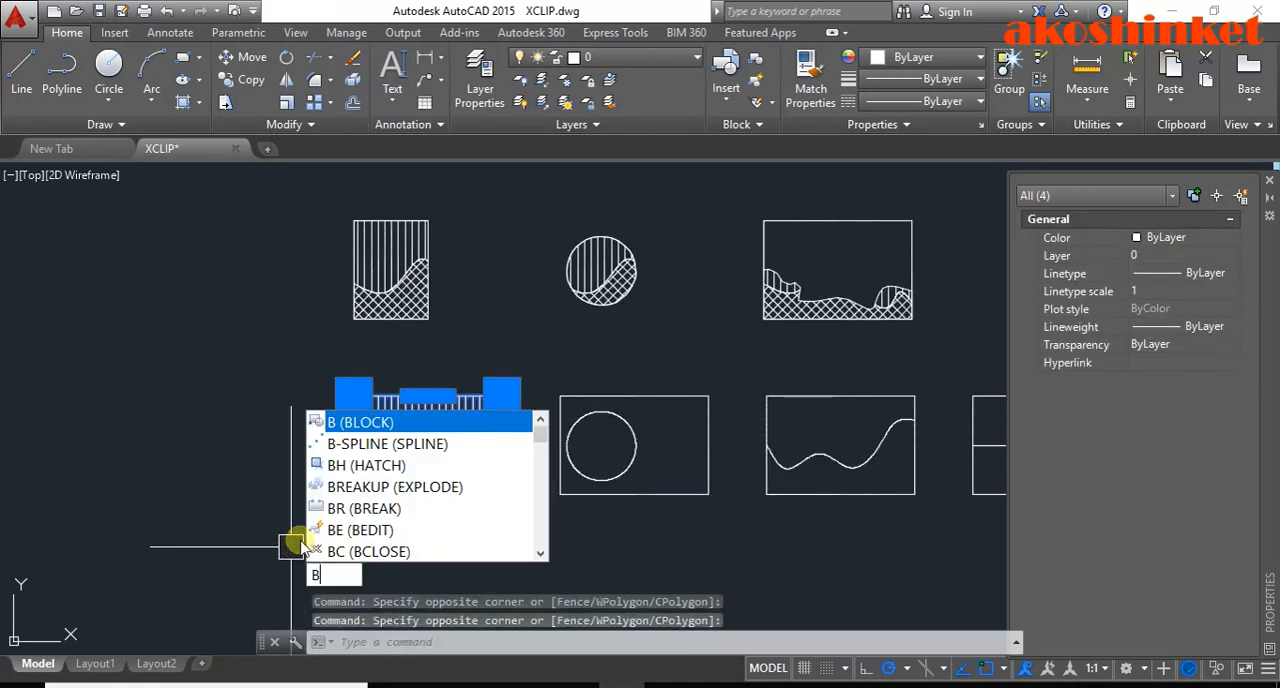
pyautogui.click(360, 421)
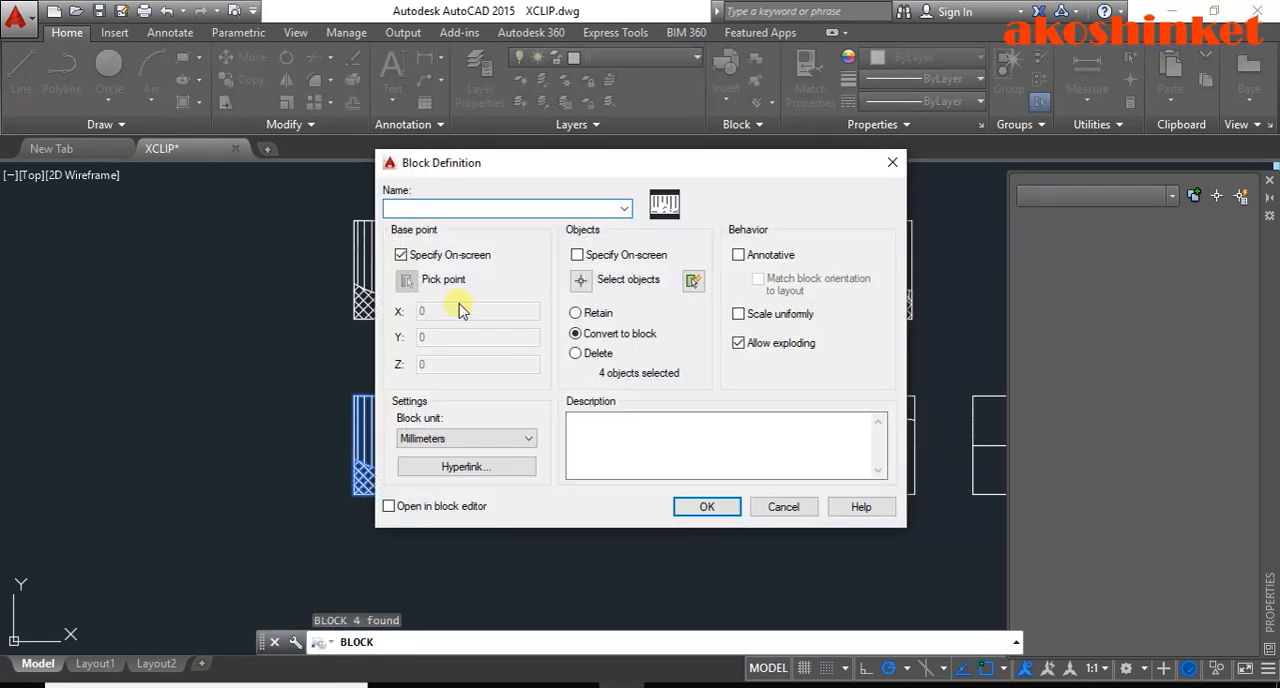
pyautogui.write('1')
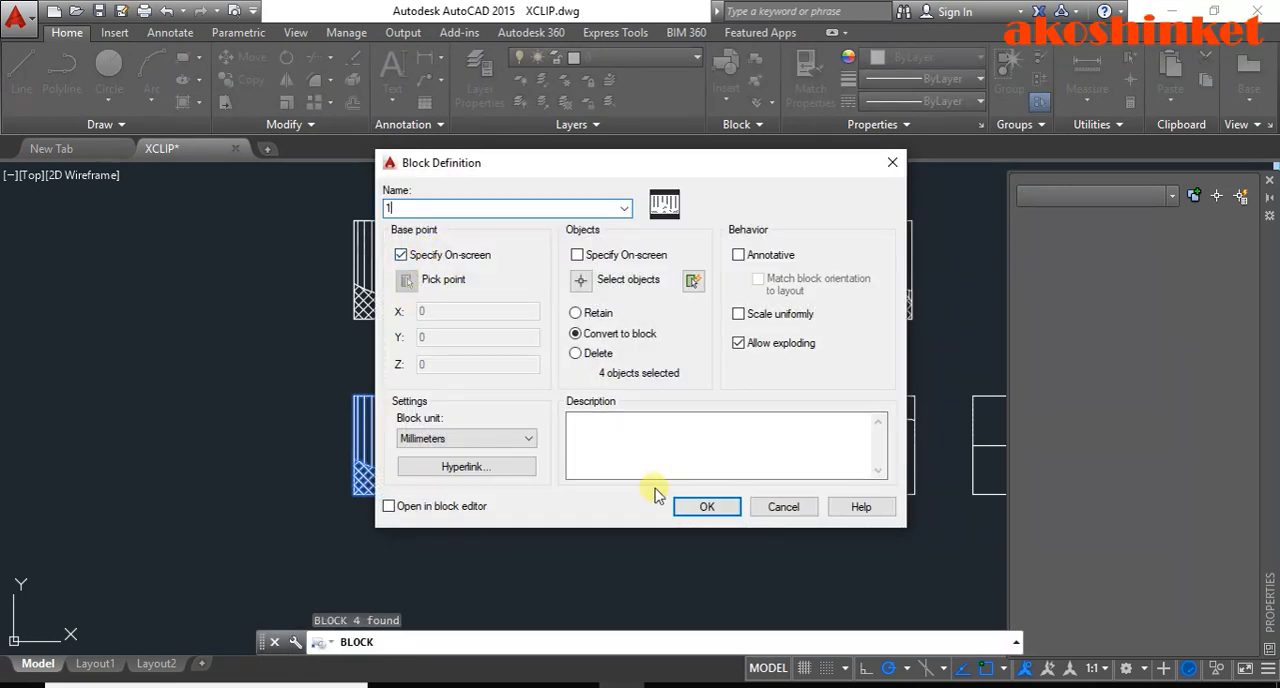
pyautogui.click(706, 506)
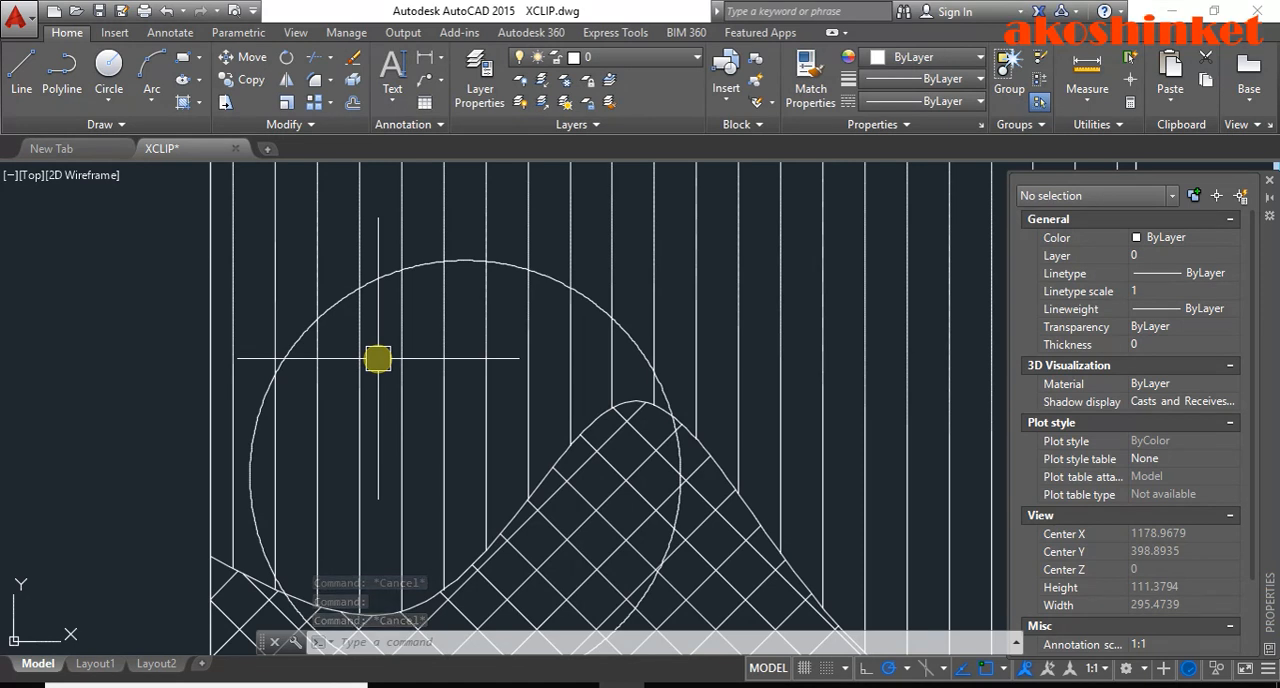
pyautogui.write('PO')
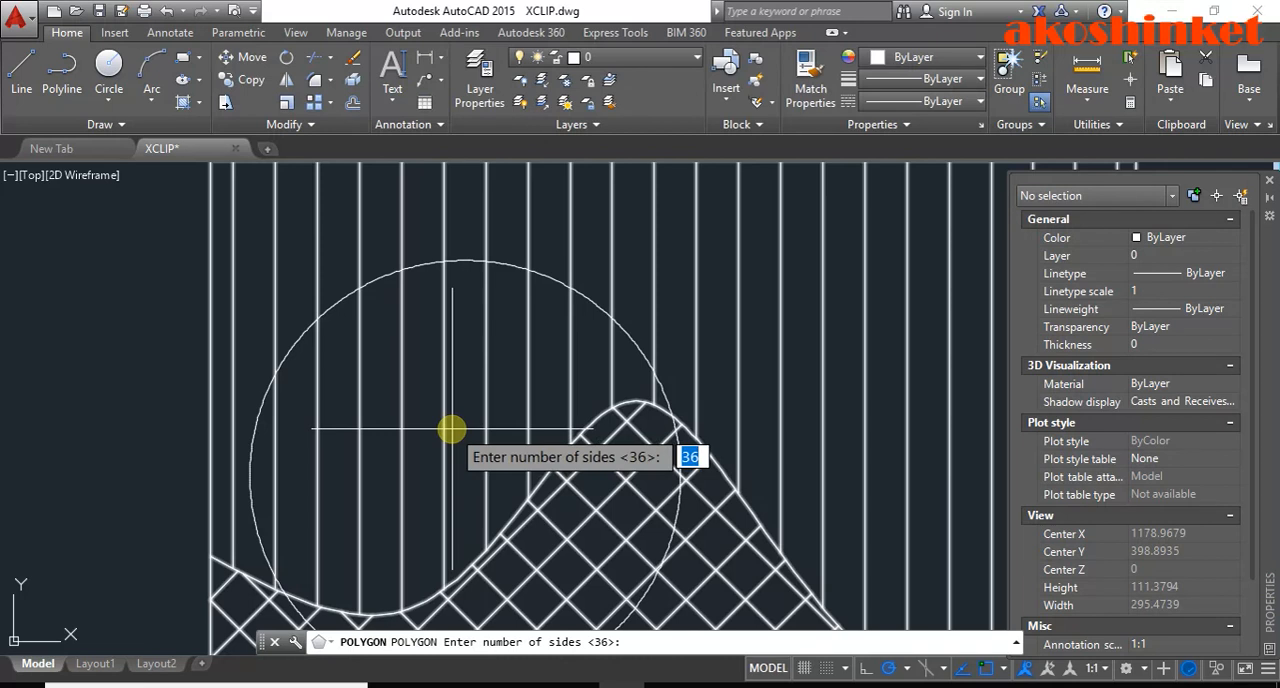
pyautogui.press('enter')
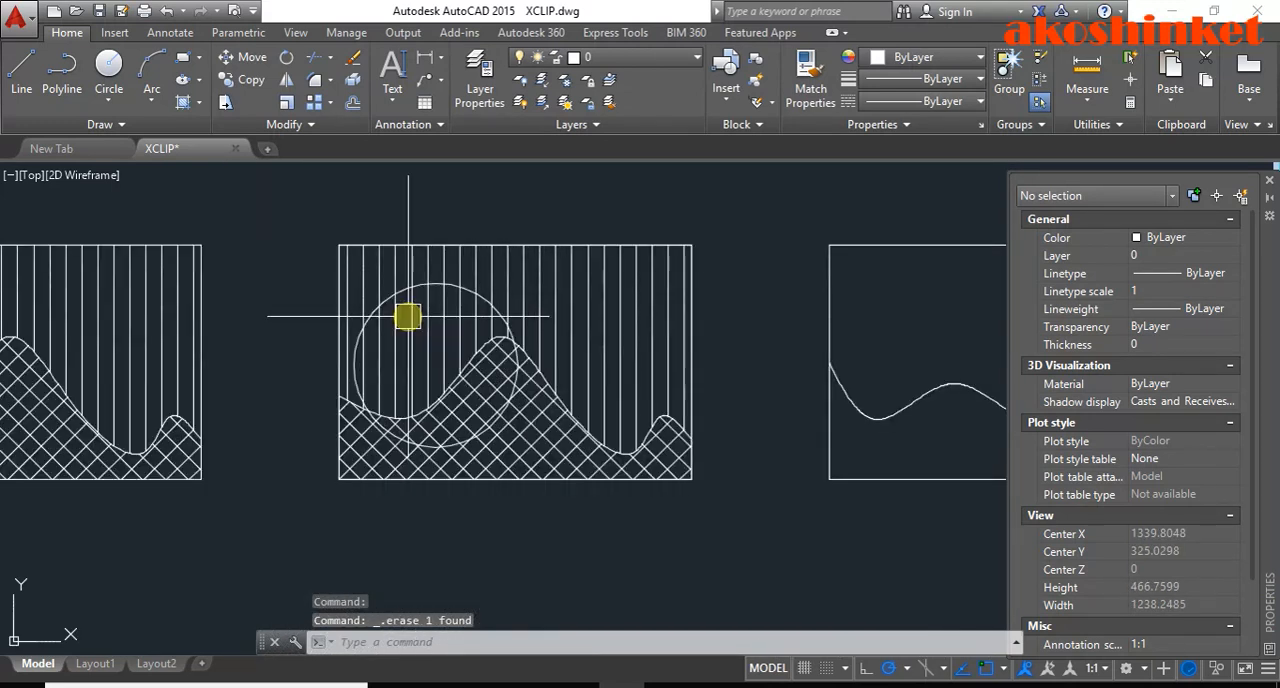
# - Clip the hatched block copy with a new boundary taken from the existing circle
pyautogui.write('C')
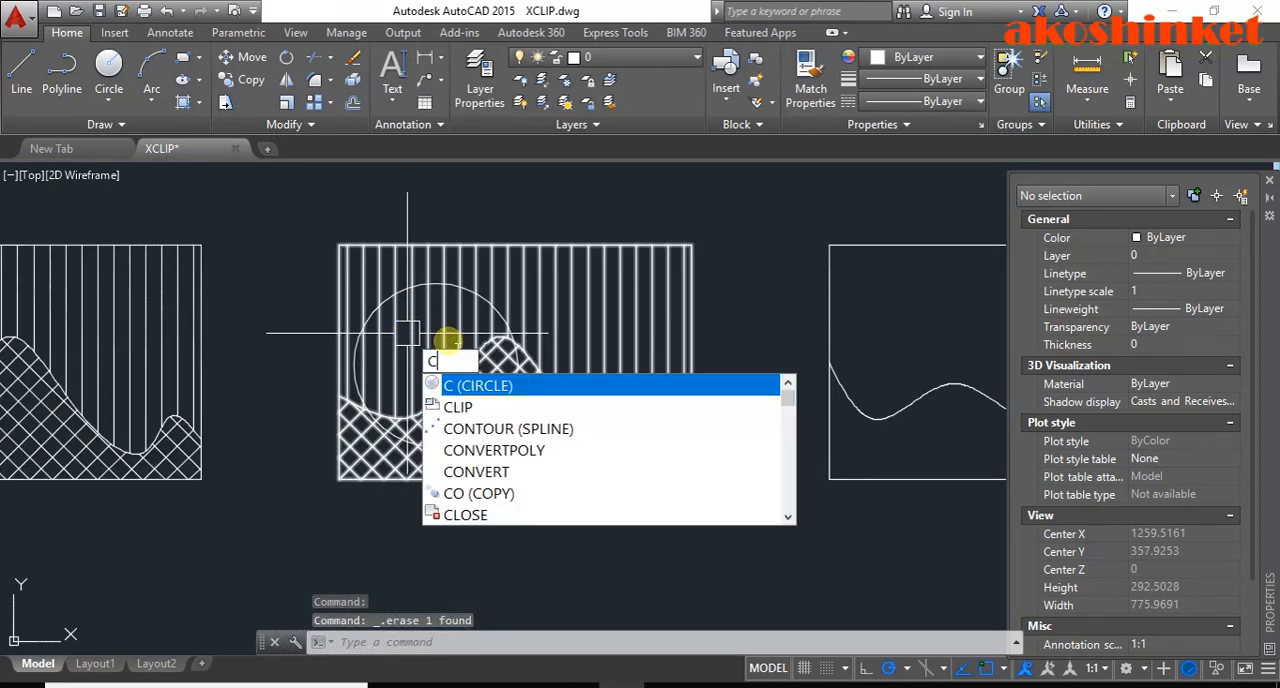
pyautogui.click(457, 407)
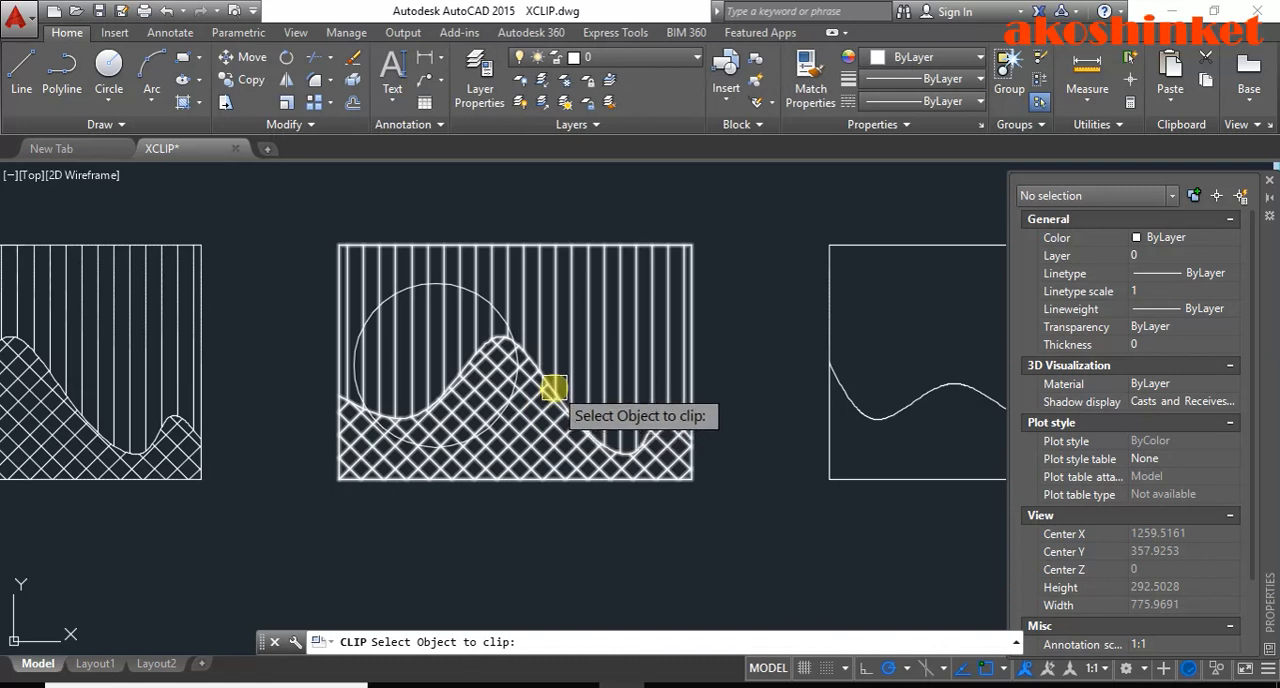
pyautogui.click(554, 388)
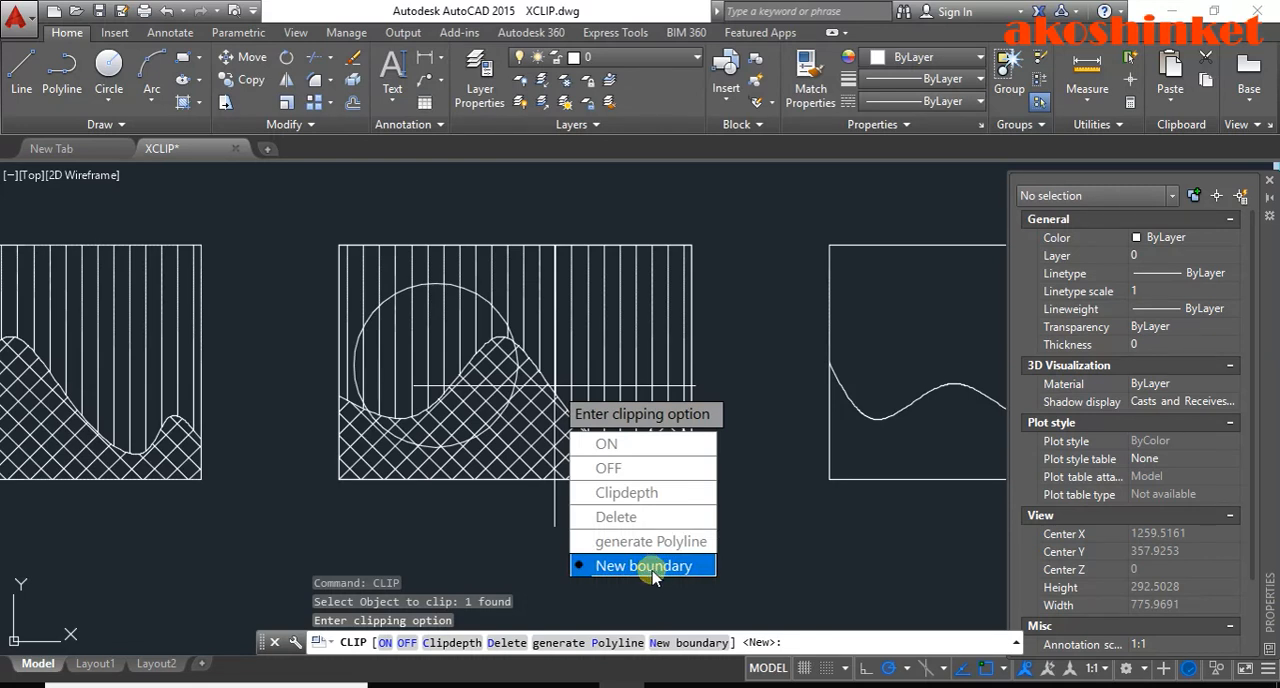
pyautogui.click(643, 565)
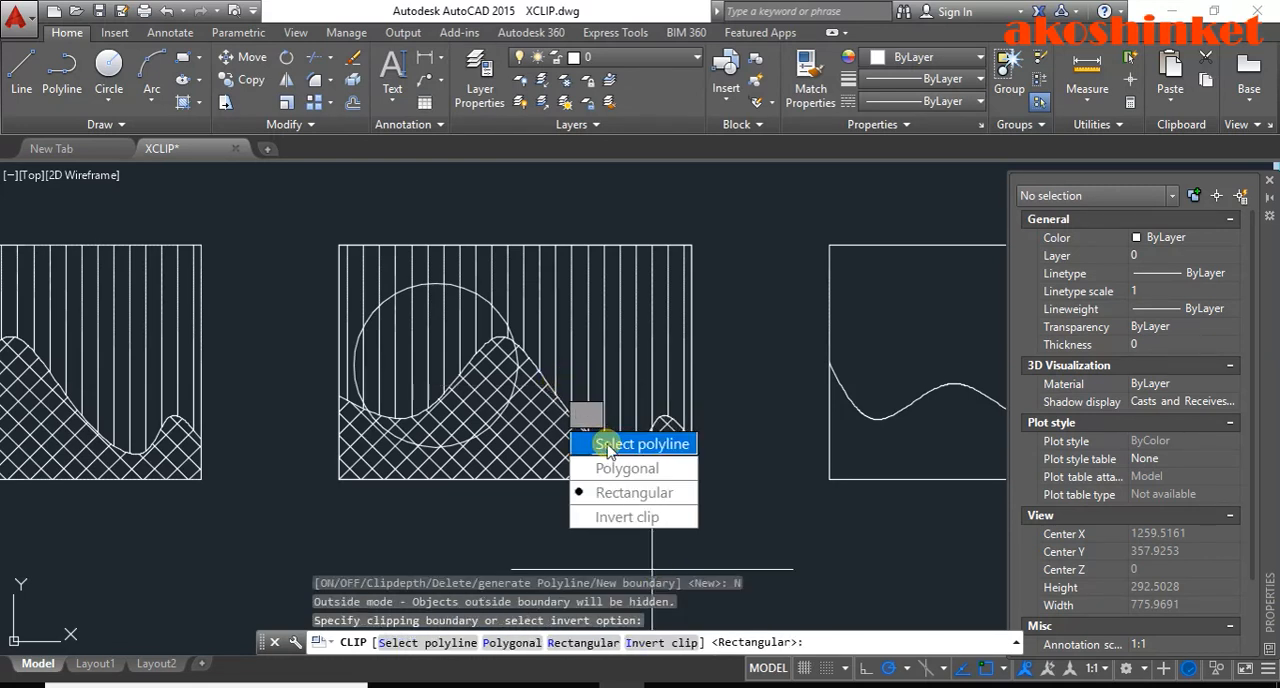
pyautogui.click(641, 443)
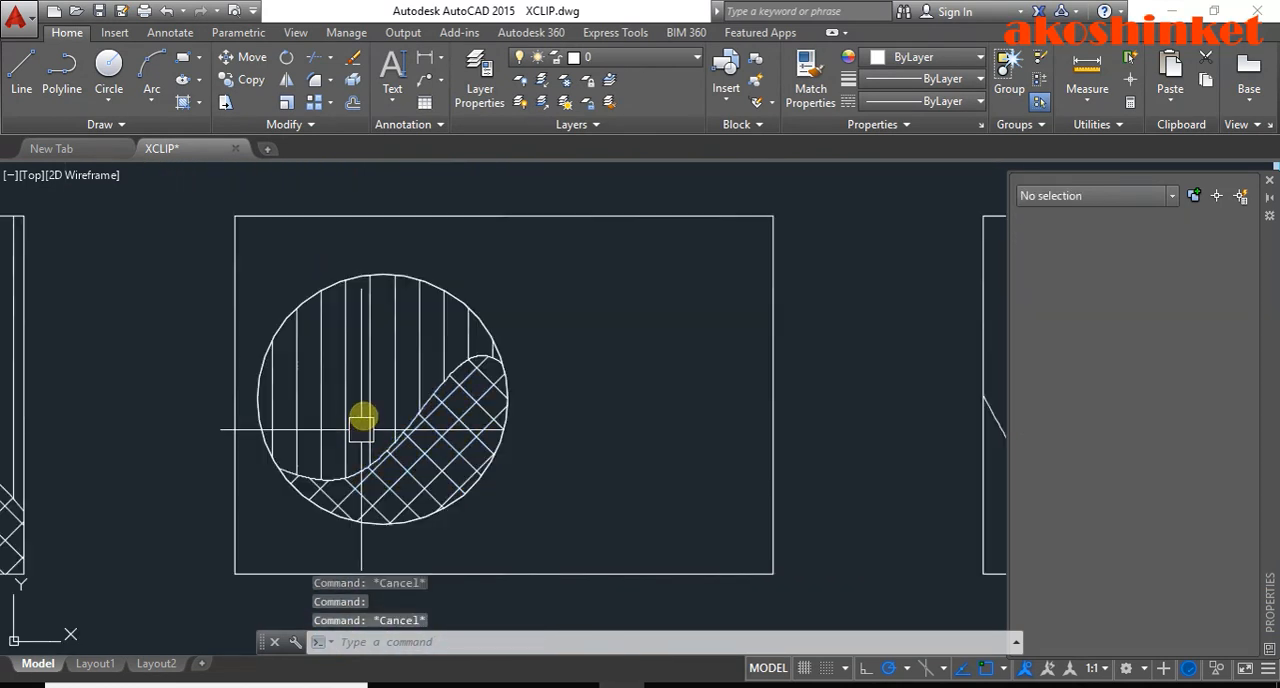
pyautogui.click(362, 425)
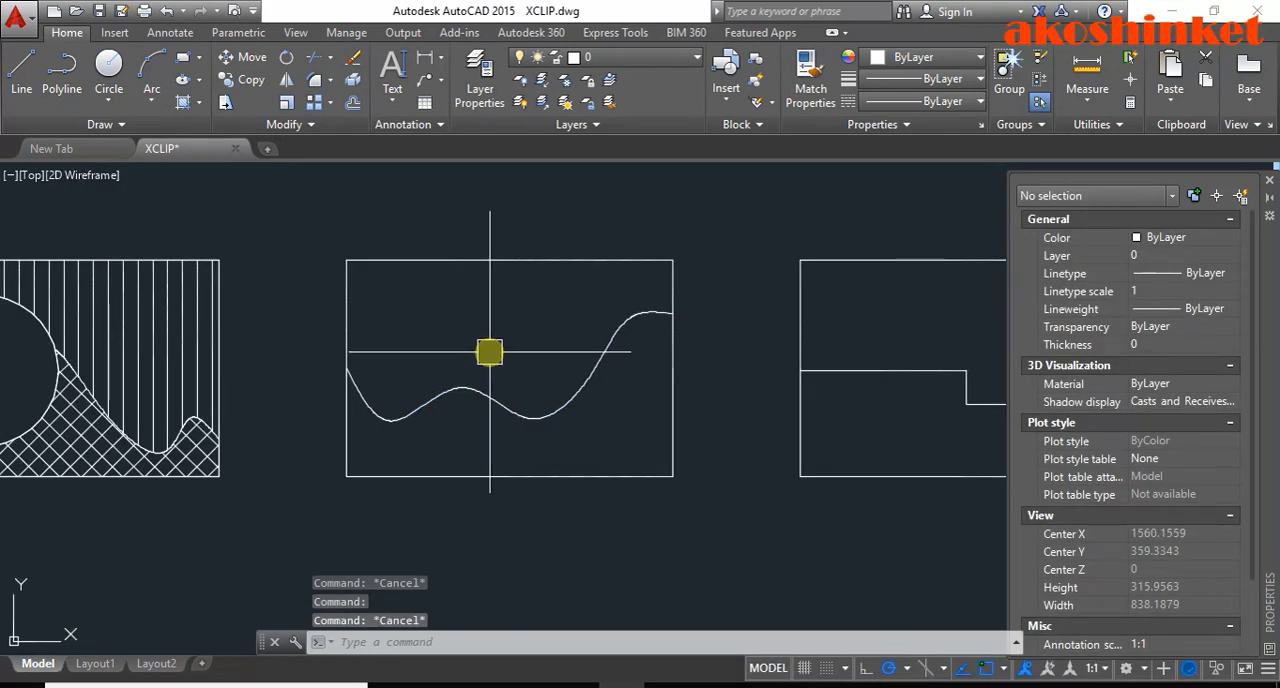
# - Run SPLINEDIT on the wavy spline and convert it to a polyline
pyautogui.write('S')
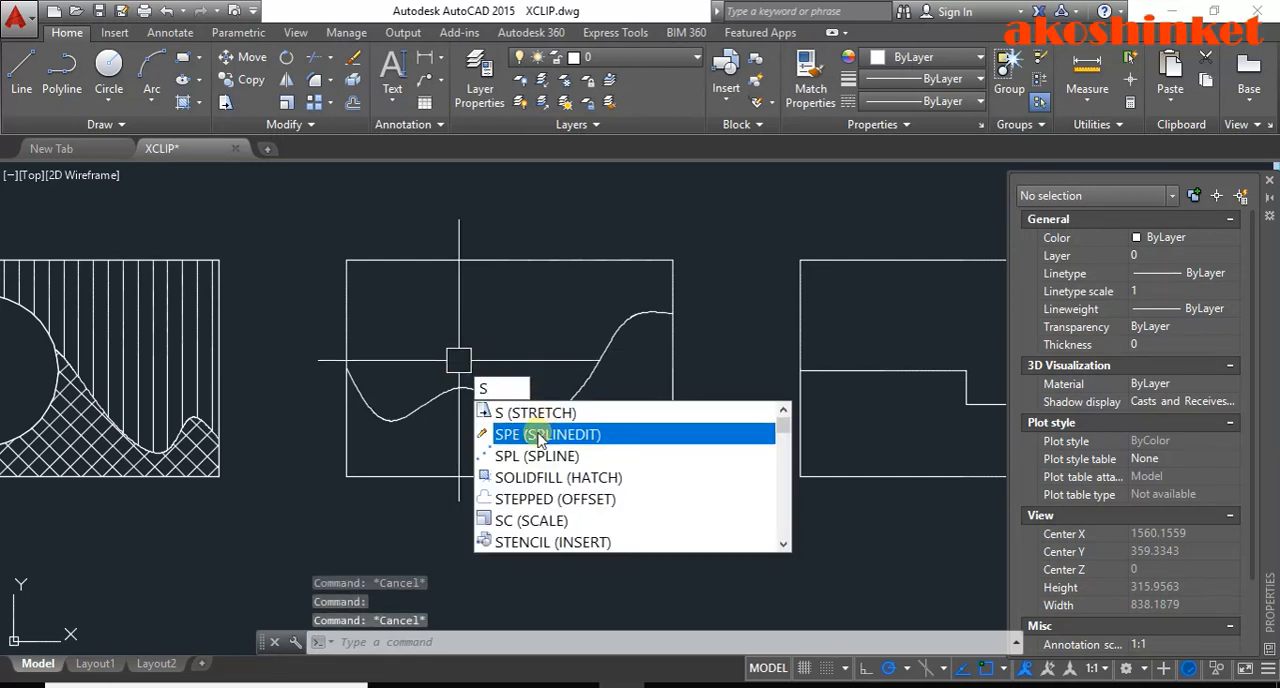
pyautogui.click(547, 434)
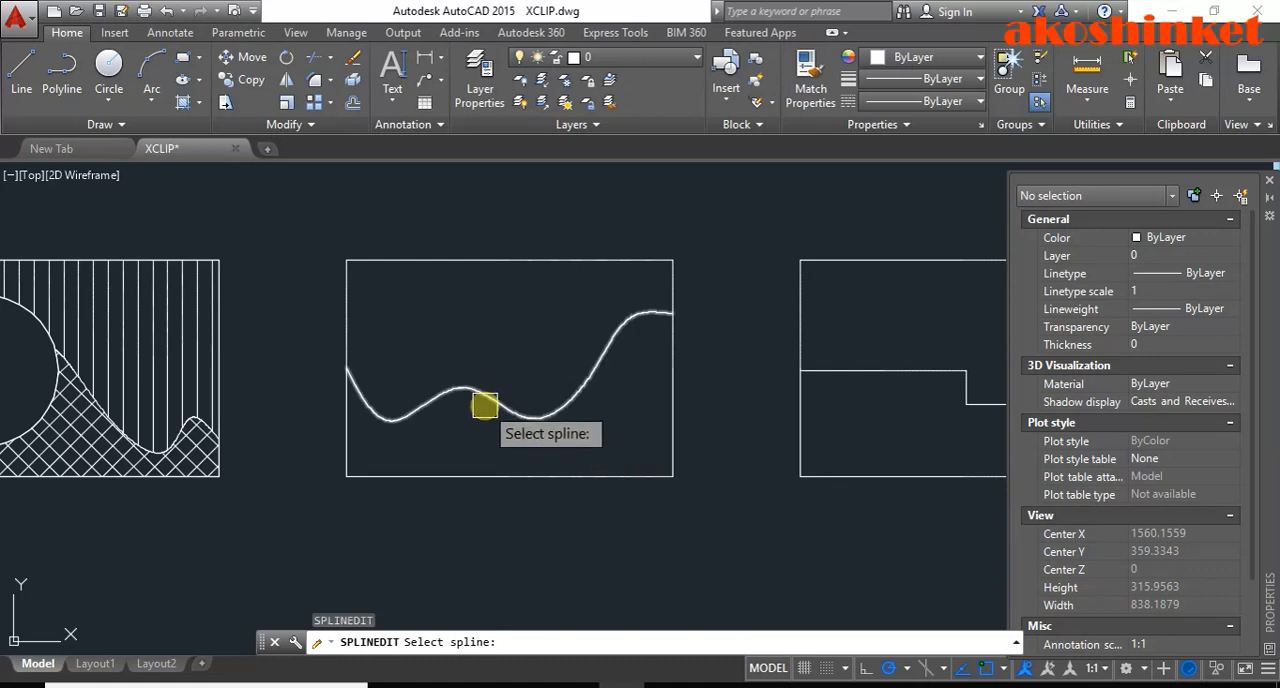
pyautogui.click(483, 405)
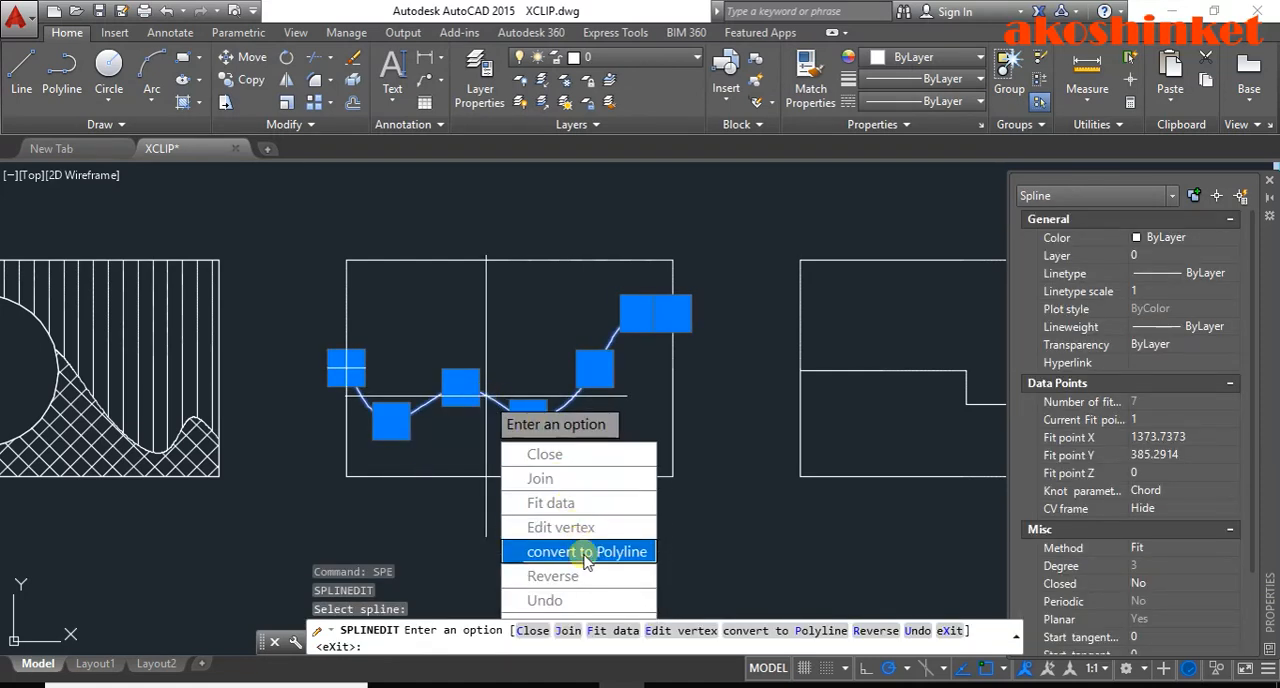
pyautogui.click(587, 551)
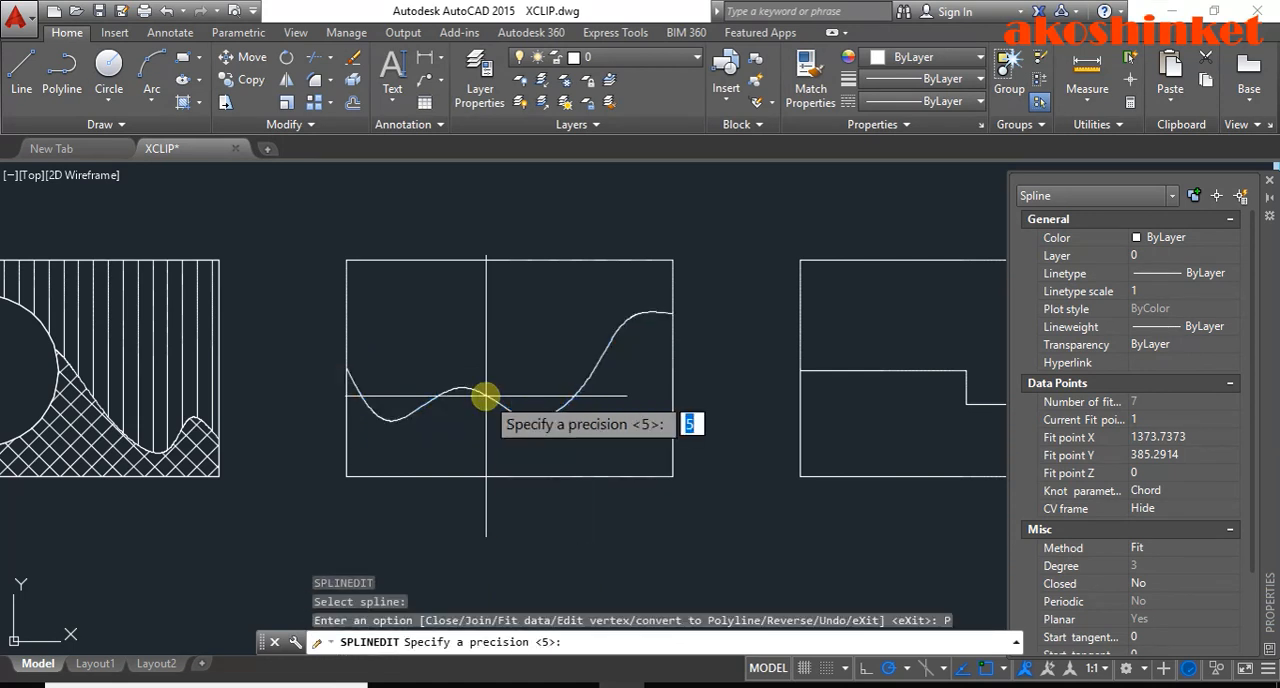
pyautogui.moveTo(513, 393)
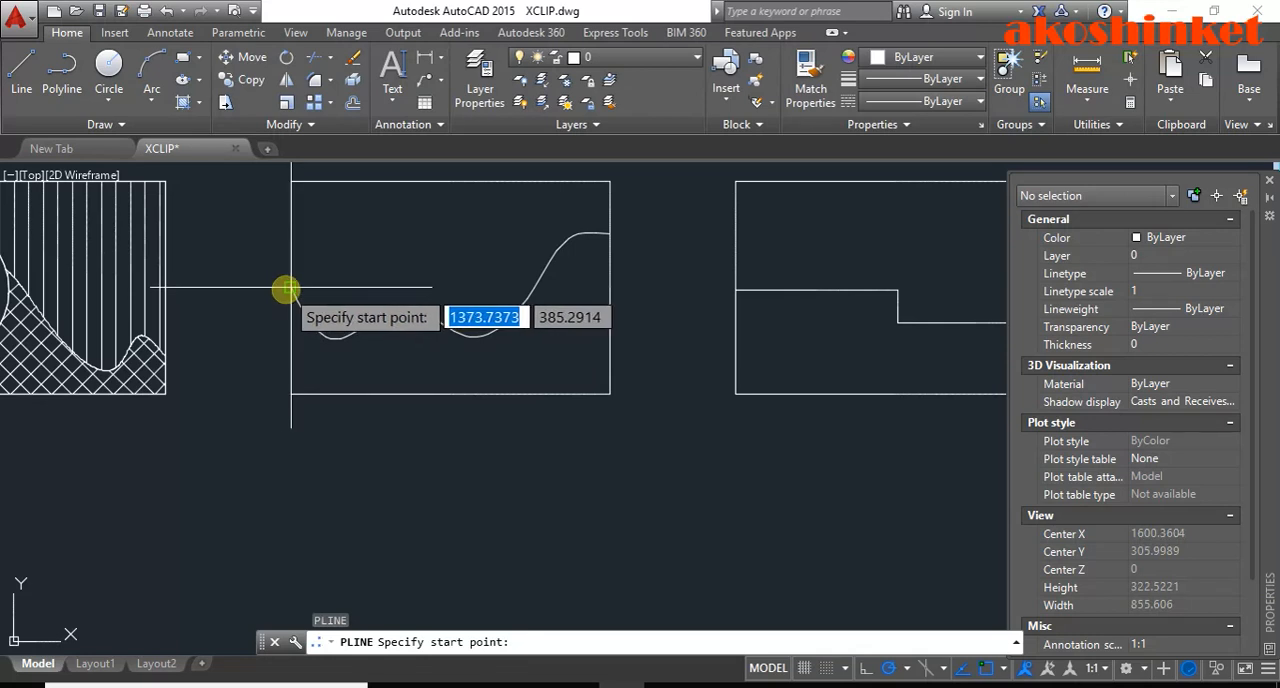
# - Draw a polyline edge from the wave's end to close off the curve
pyautogui.click(286, 290)
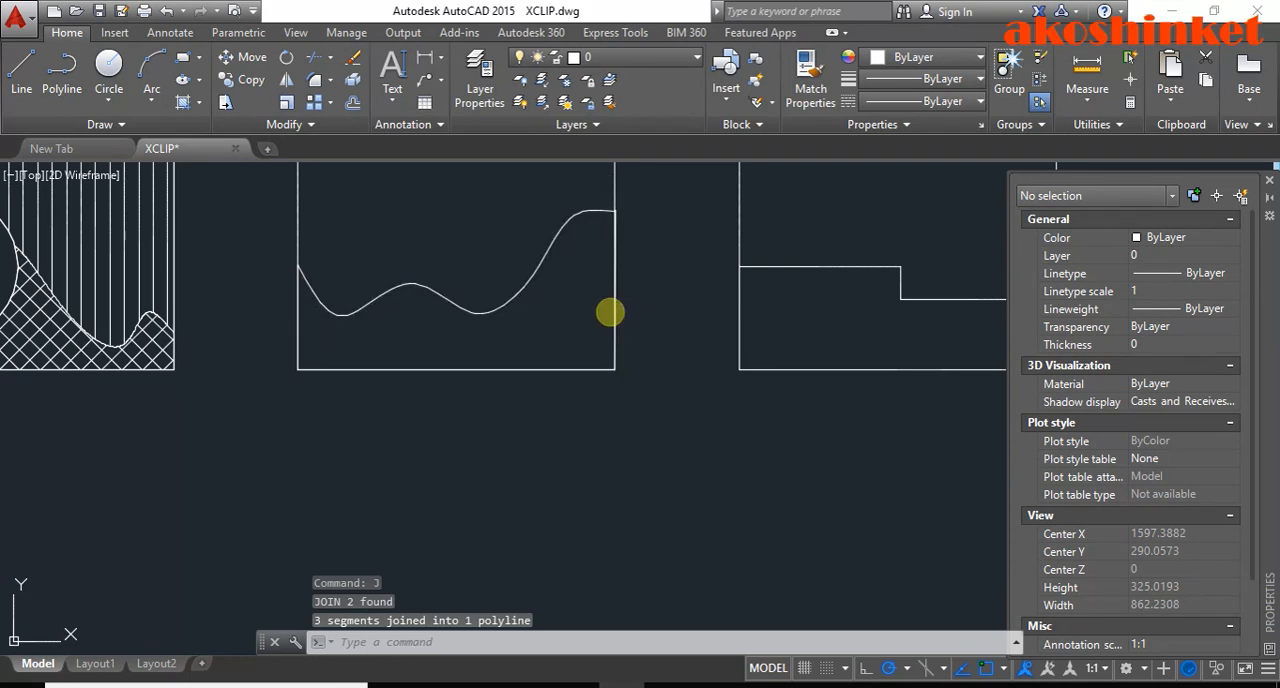
pyautogui.click(610, 312)
pyautogui.write('C')
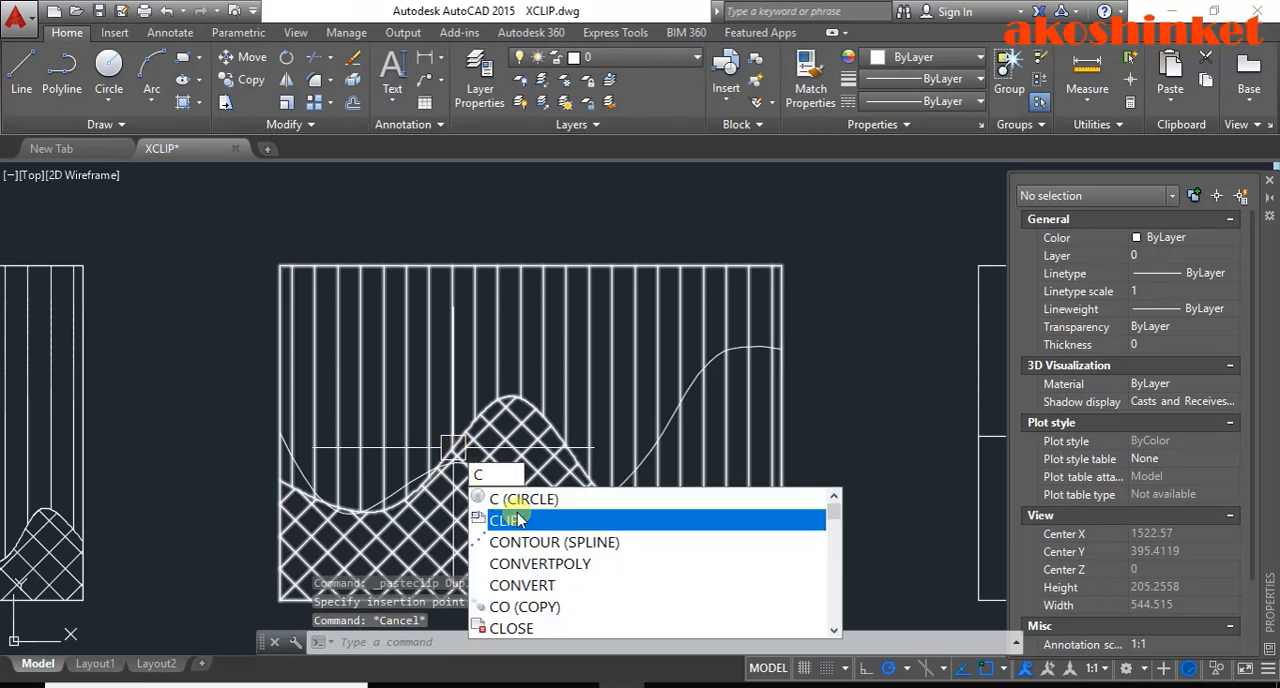
# - Clip the pasted block copy, rerunning CLIP after a cancel to define a new boundary
pyautogui.click(508, 520)
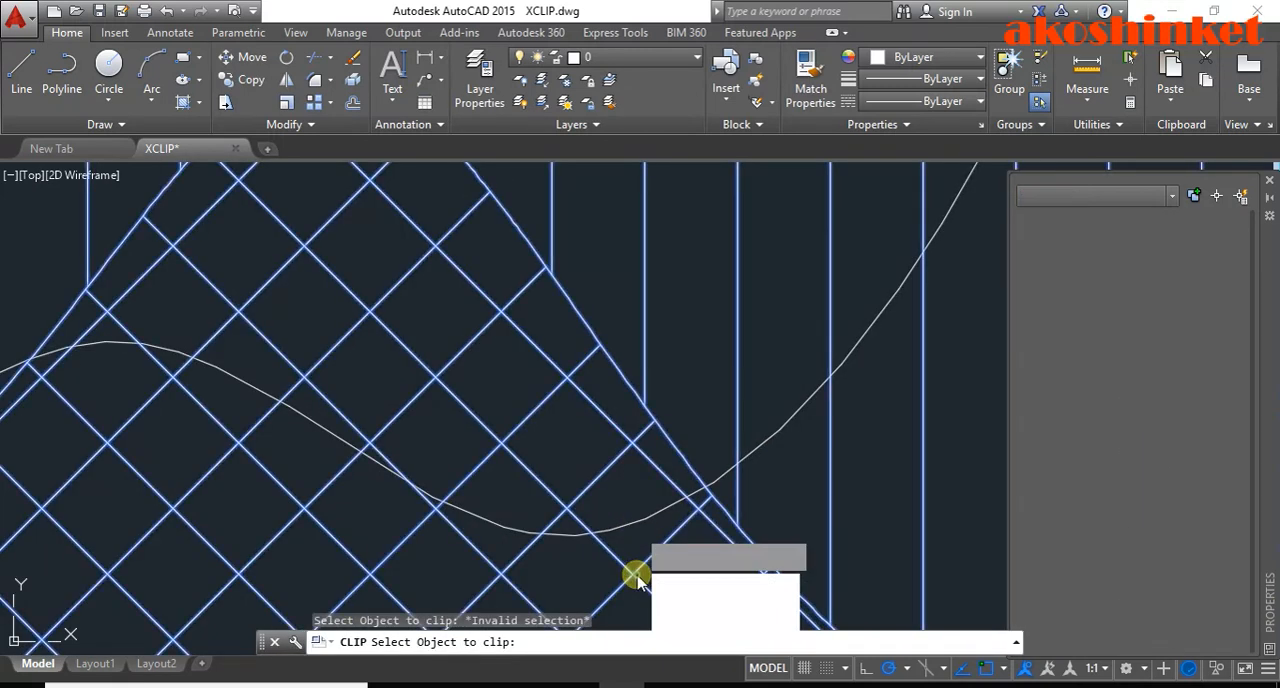
pyautogui.click(638, 578)
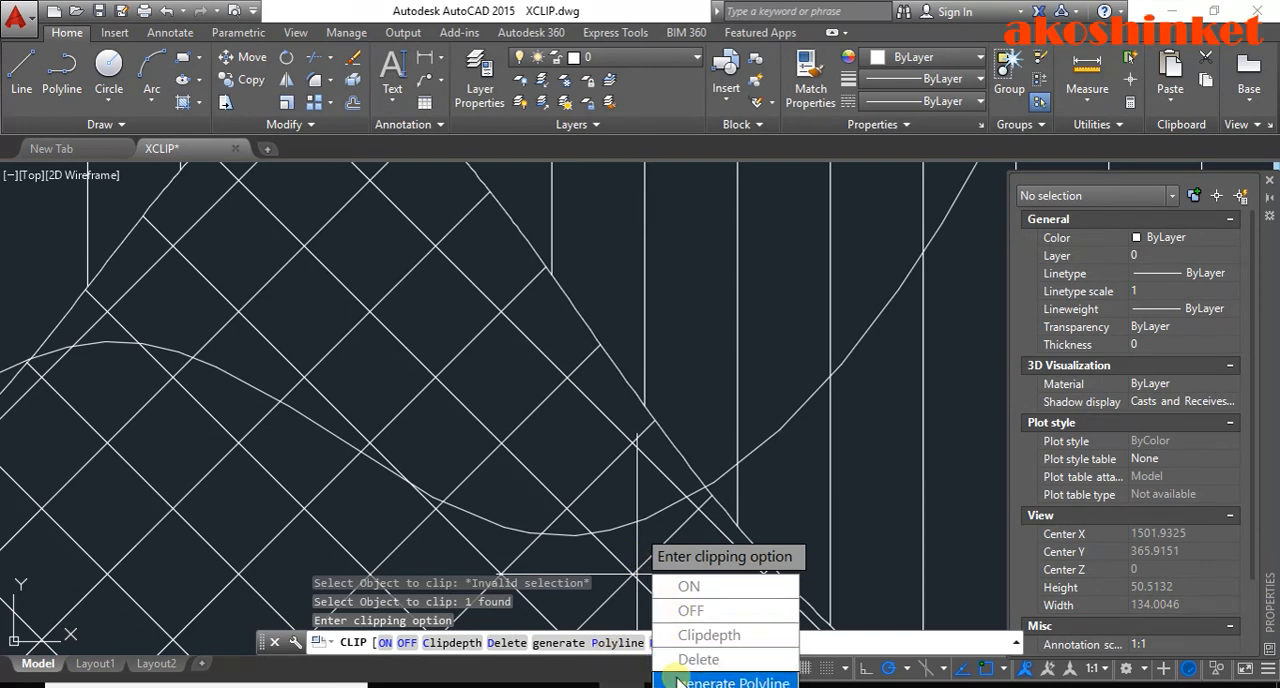
pyautogui.rightClick(440, 337)
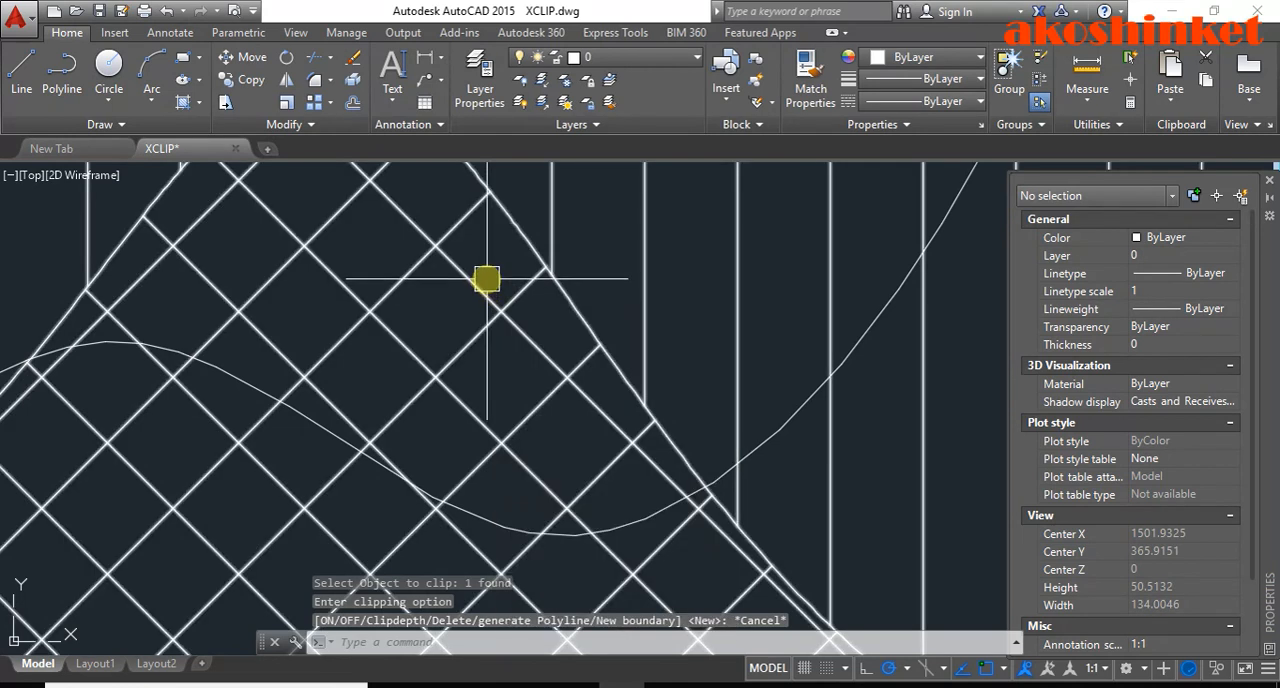
pyautogui.rightClick(486, 280)
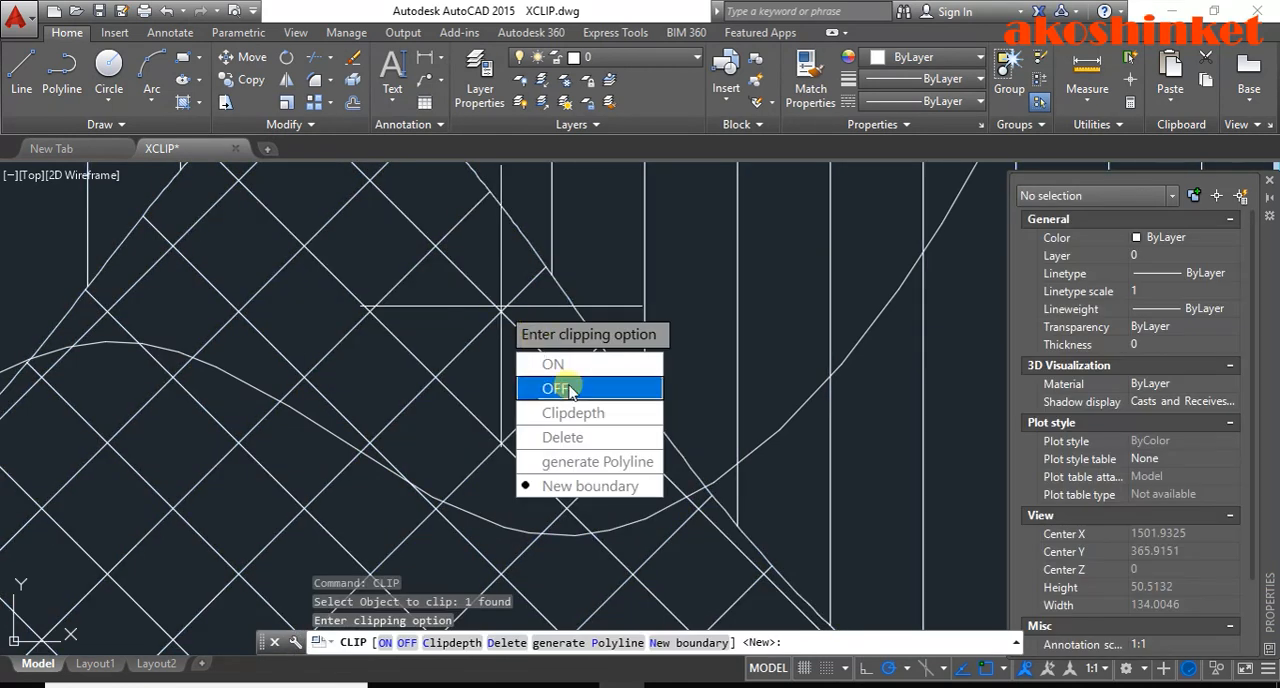
pyautogui.moveTo(590, 485)
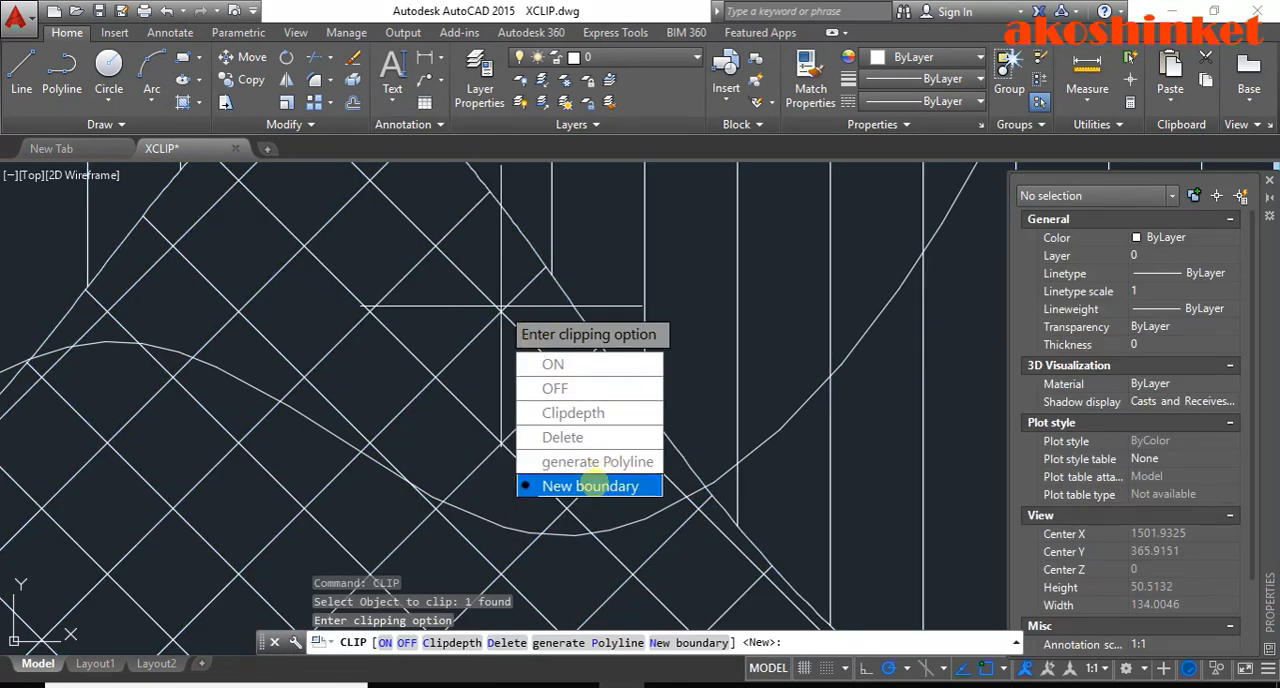
pyautogui.click(590, 485)
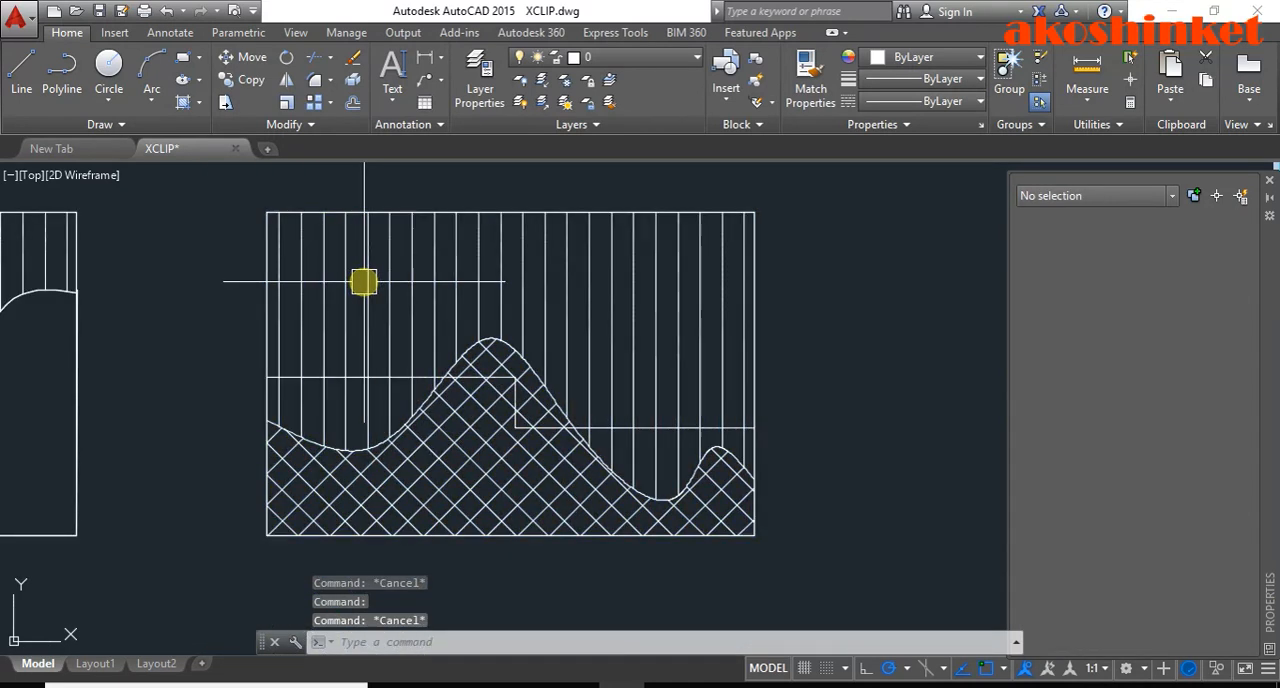
# - Clip the next block copy with a new polygonal boundary along its stepped outline
pyautogui.write('CLI')
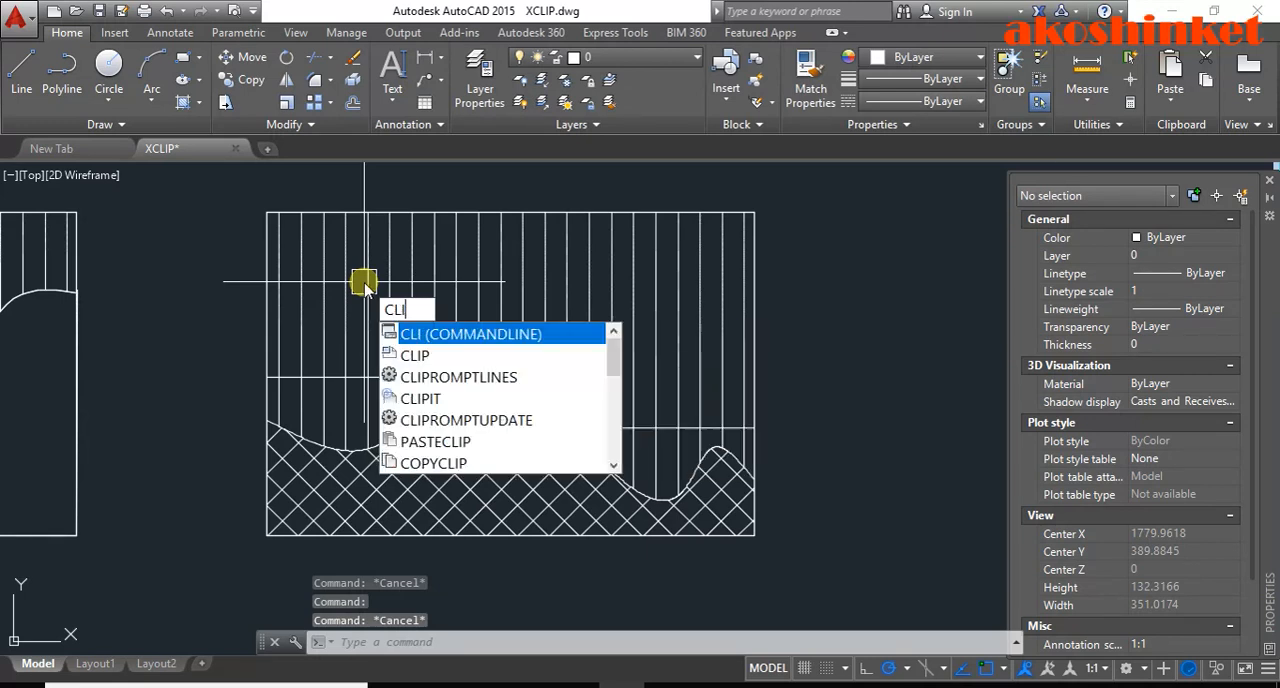
pyautogui.click(414, 355)
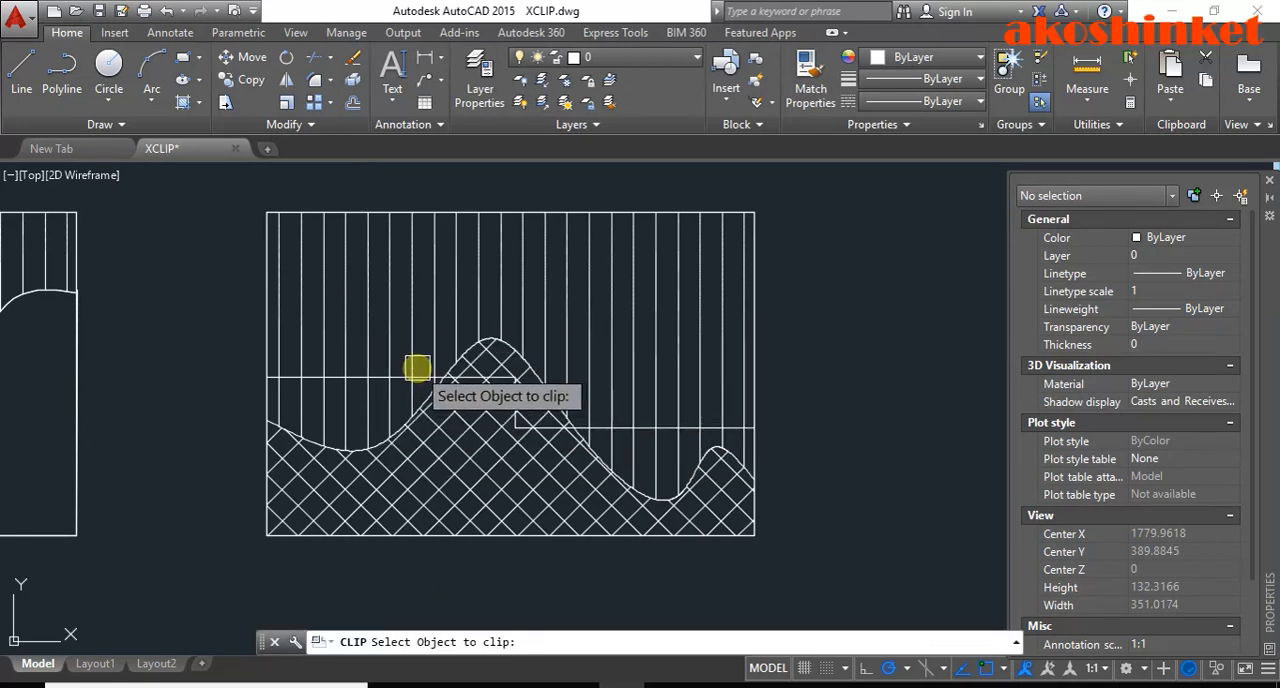
pyautogui.click(417, 368)
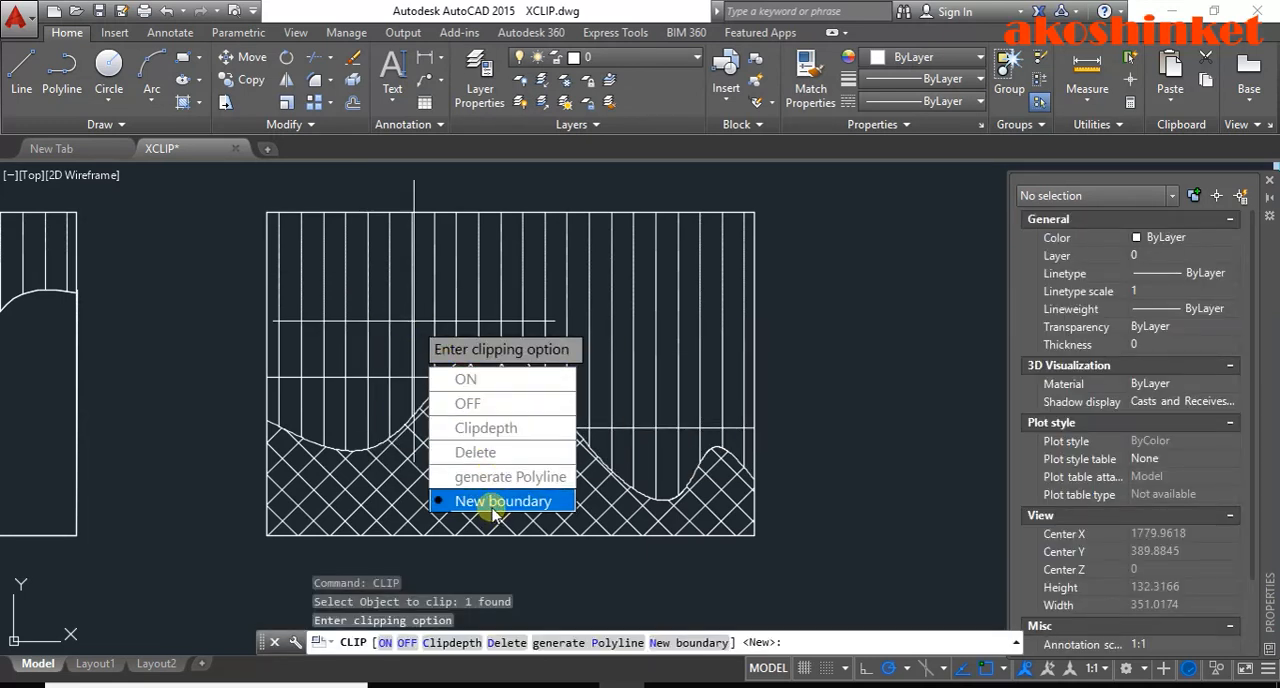
pyautogui.click(503, 500)
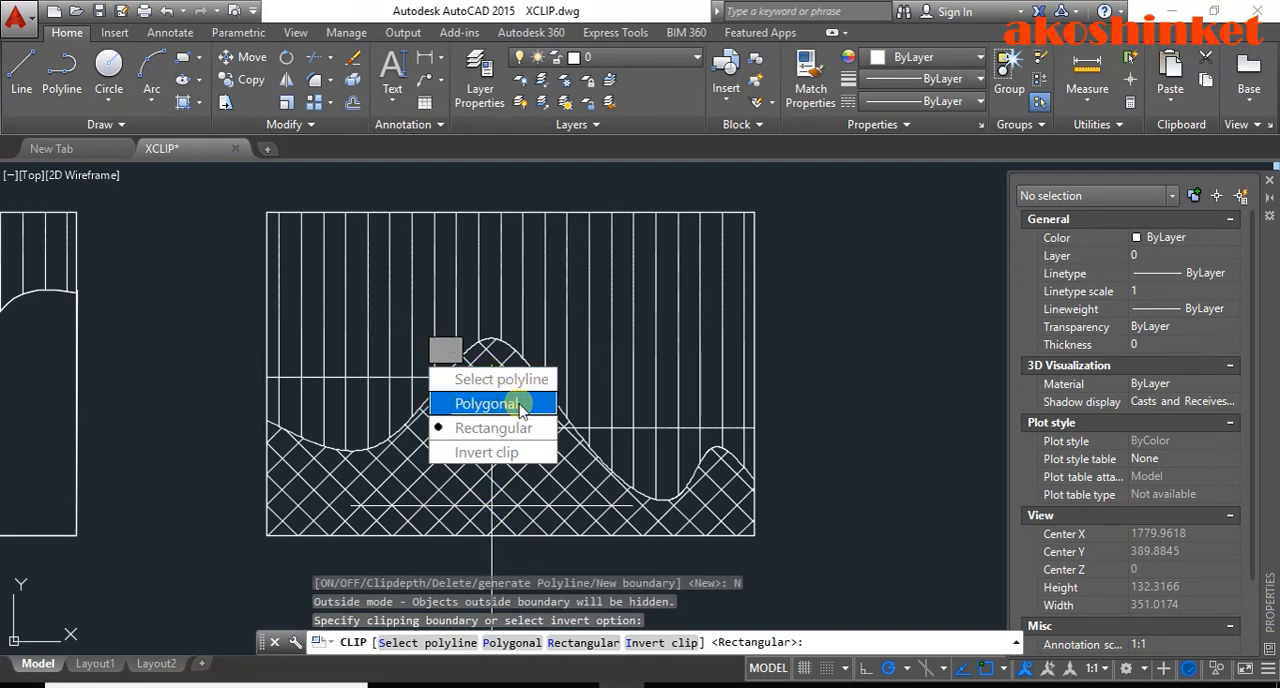
pyautogui.click(487, 403)
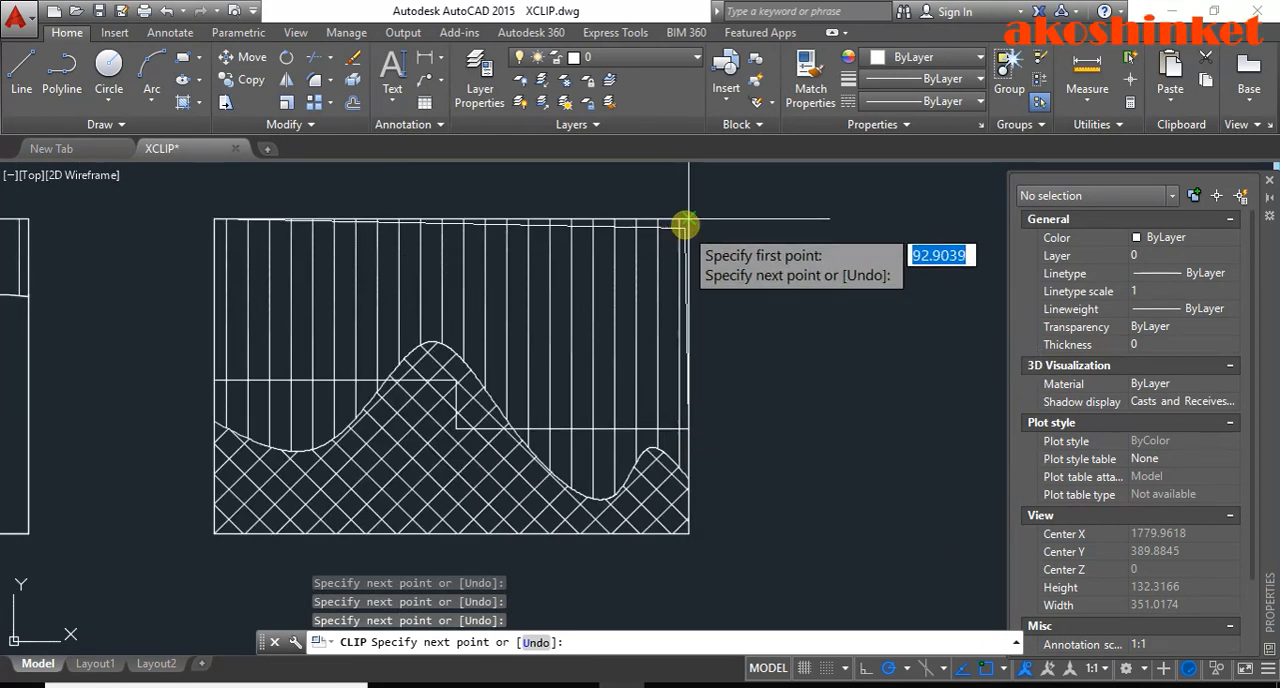
pyautogui.moveTo(688, 218)
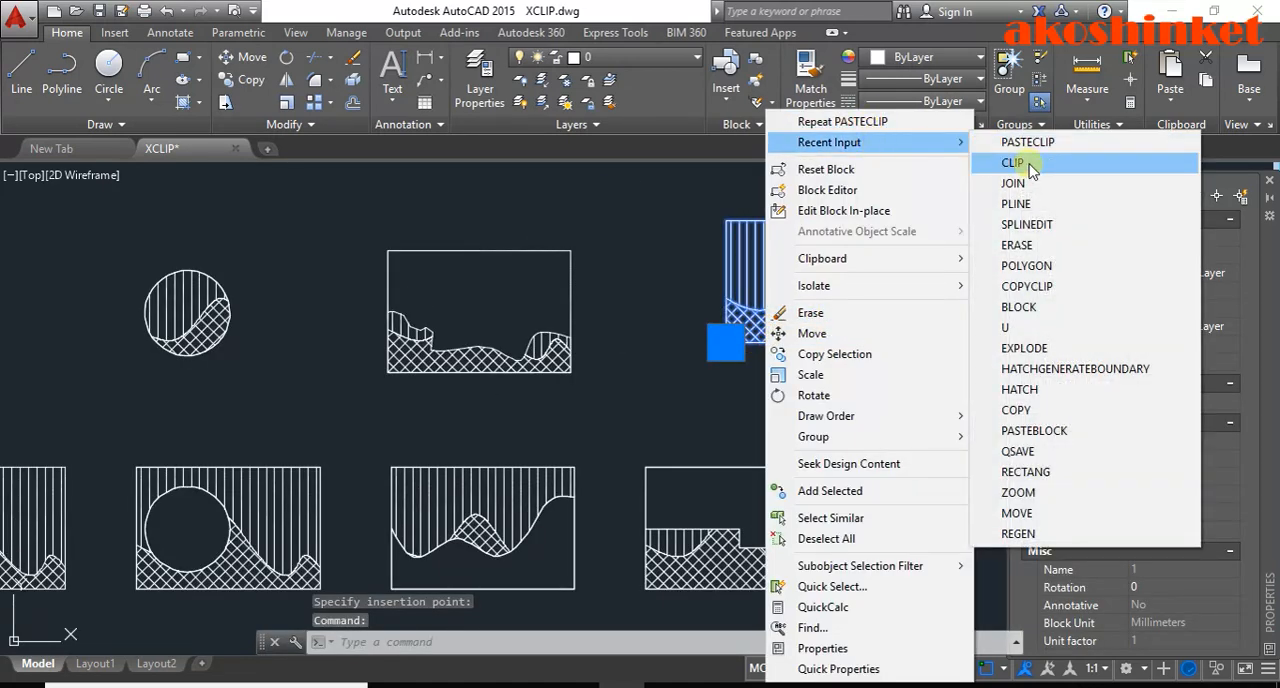
# - Repeat CLIP on another block copy with a new rectangular boundary, picking its first corner
pyautogui.click(1014, 162)
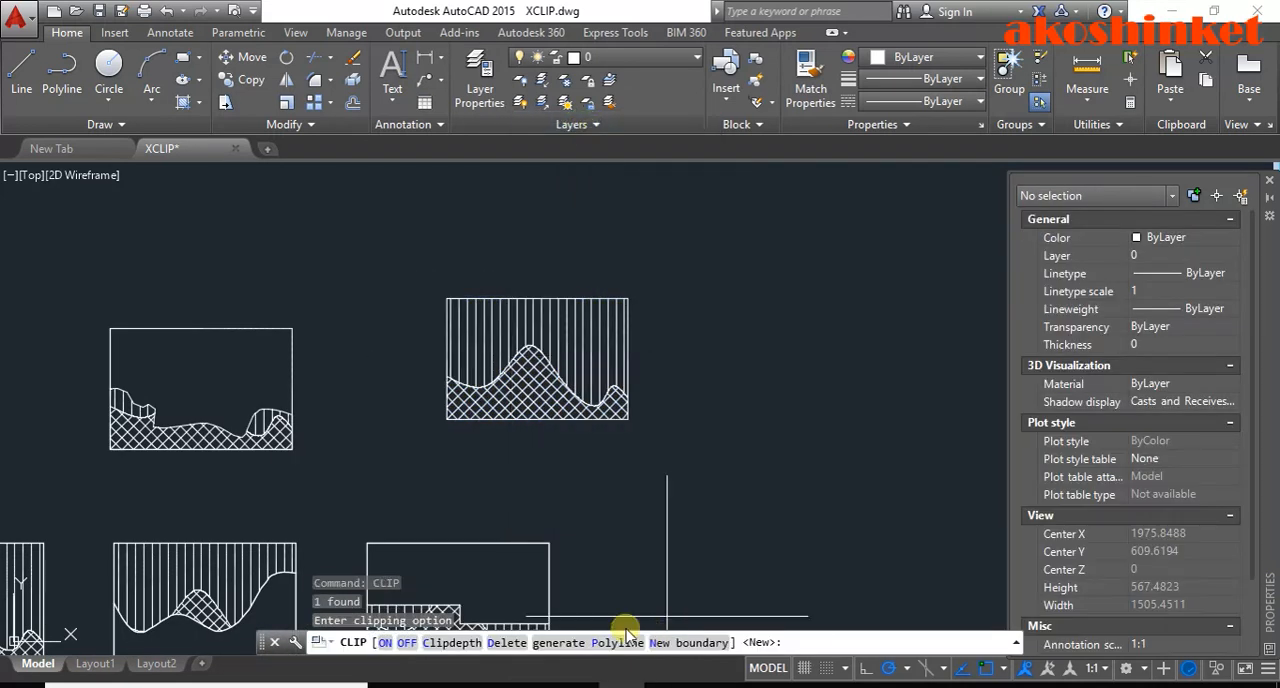
pyautogui.rightClick(480, 365)
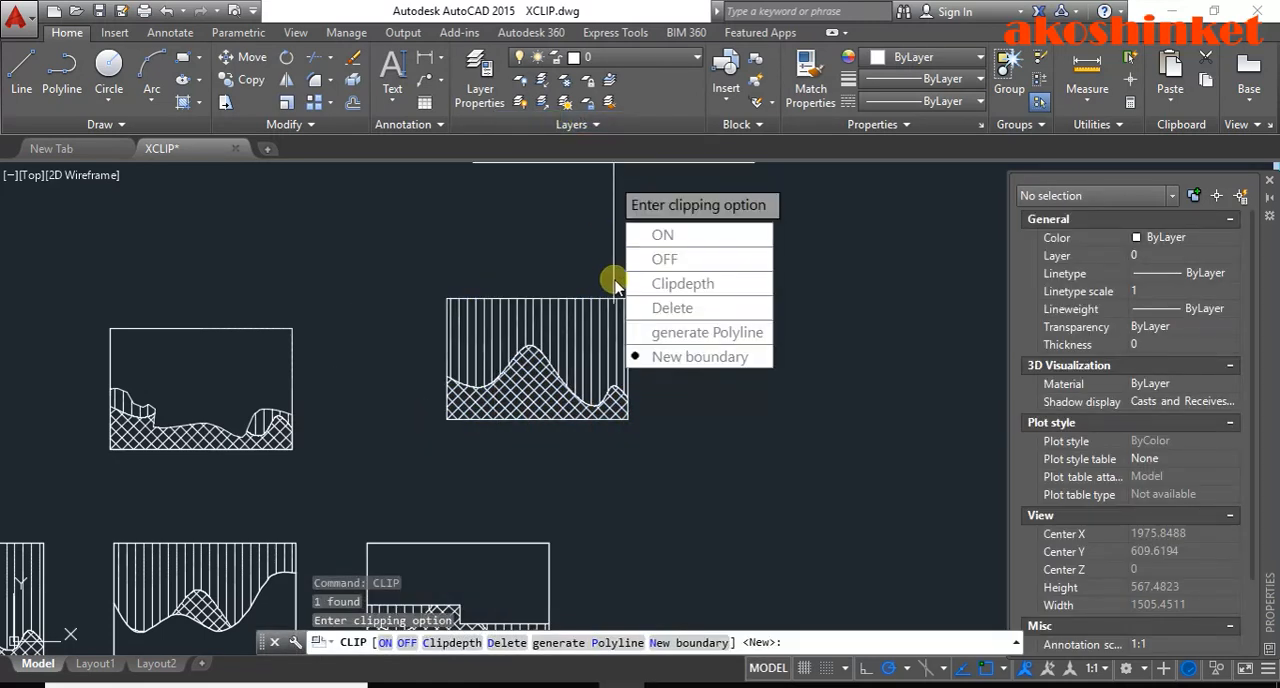
pyautogui.click(700, 356)
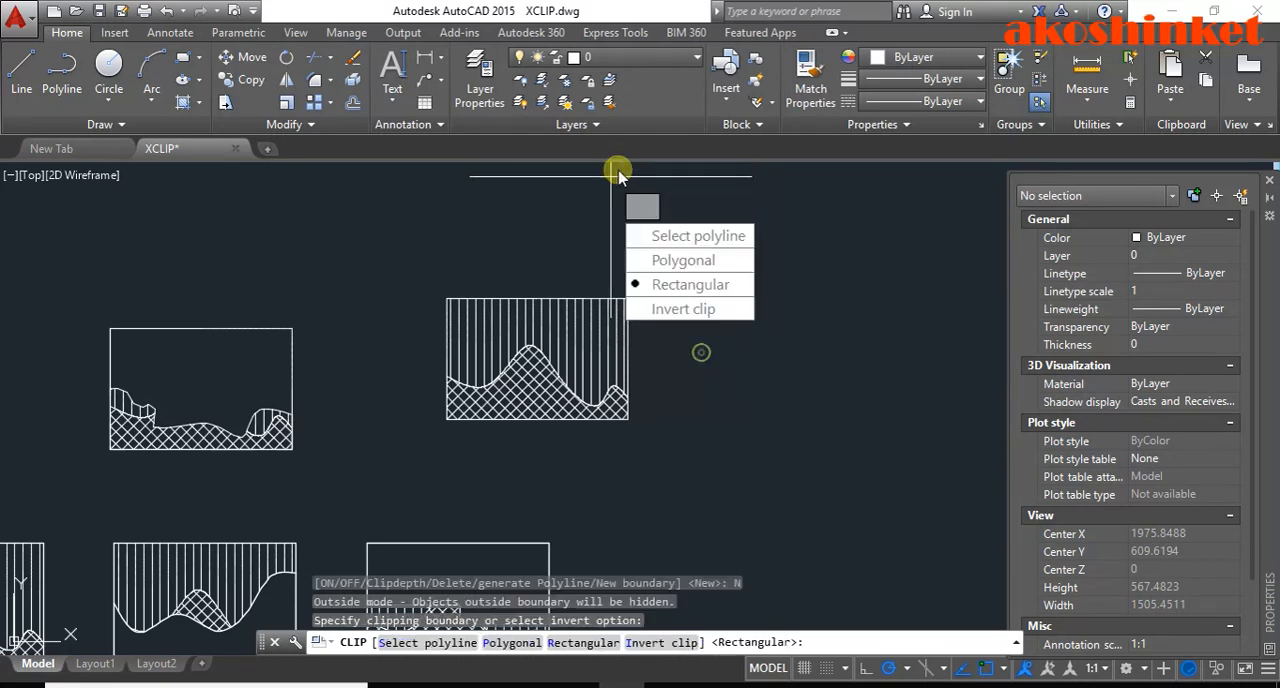
pyautogui.click(688, 284)
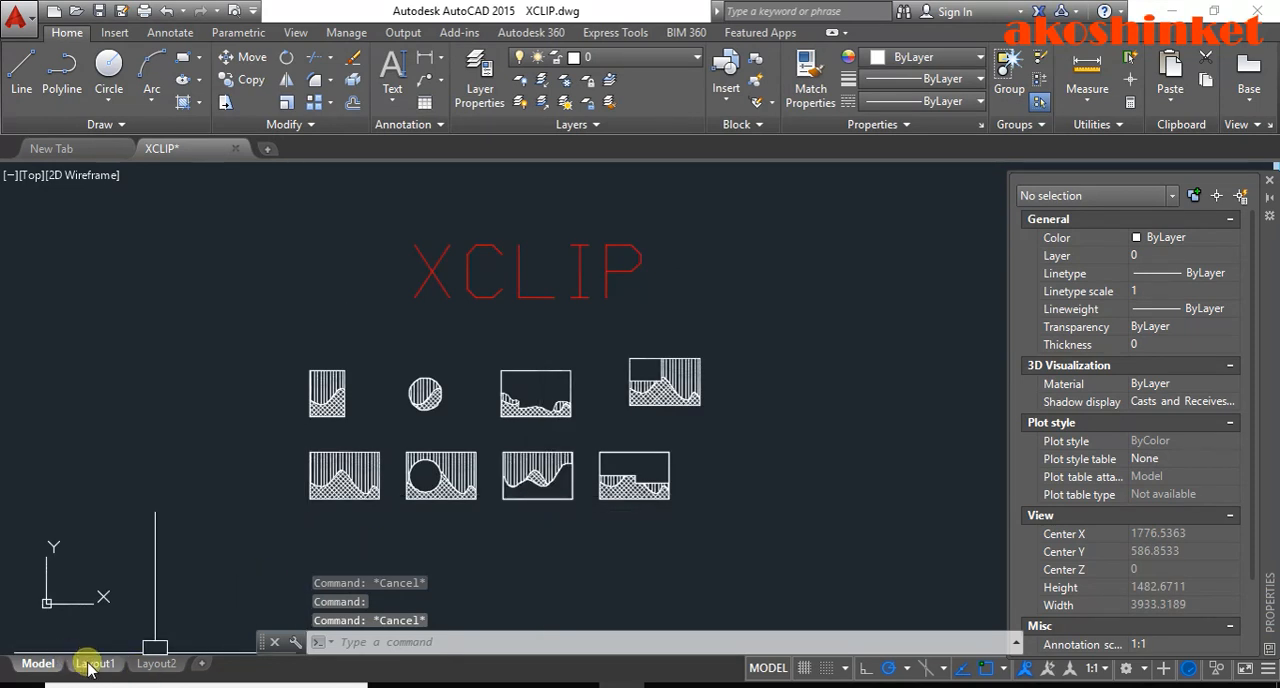
# - Switch to the Layout1 paper-space sheet
pyautogui.click(94, 663)
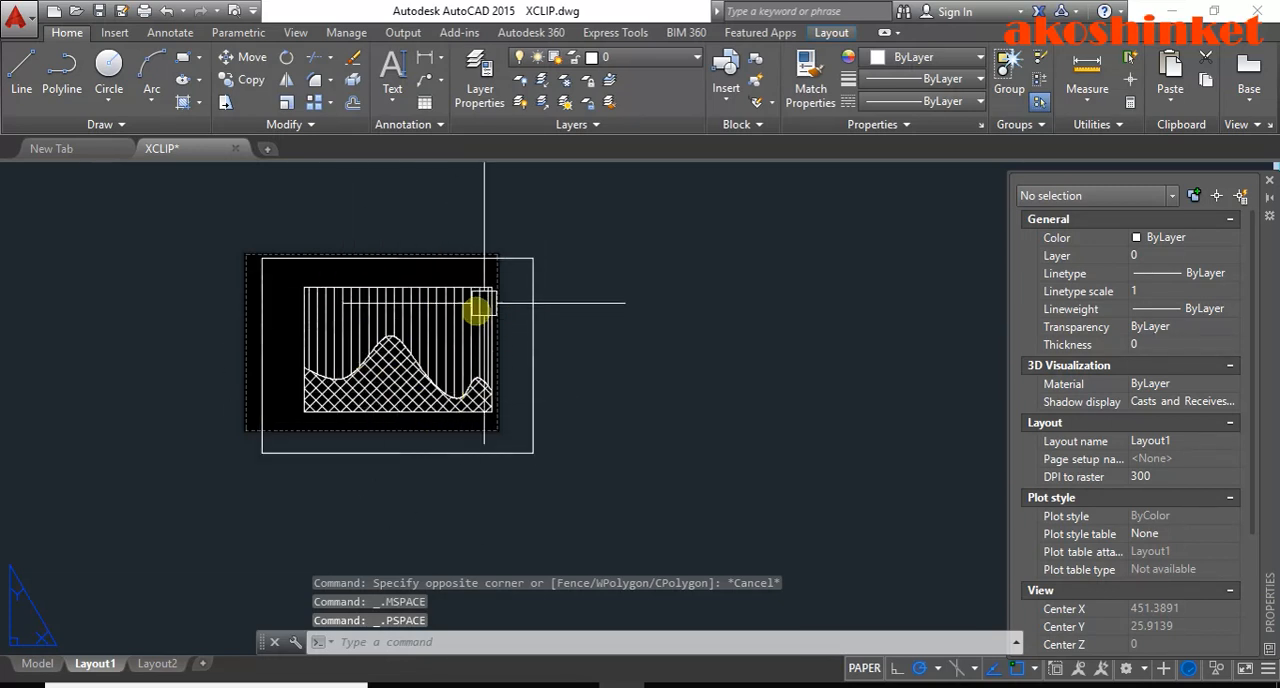
pyautogui.moveTo(620, 261)
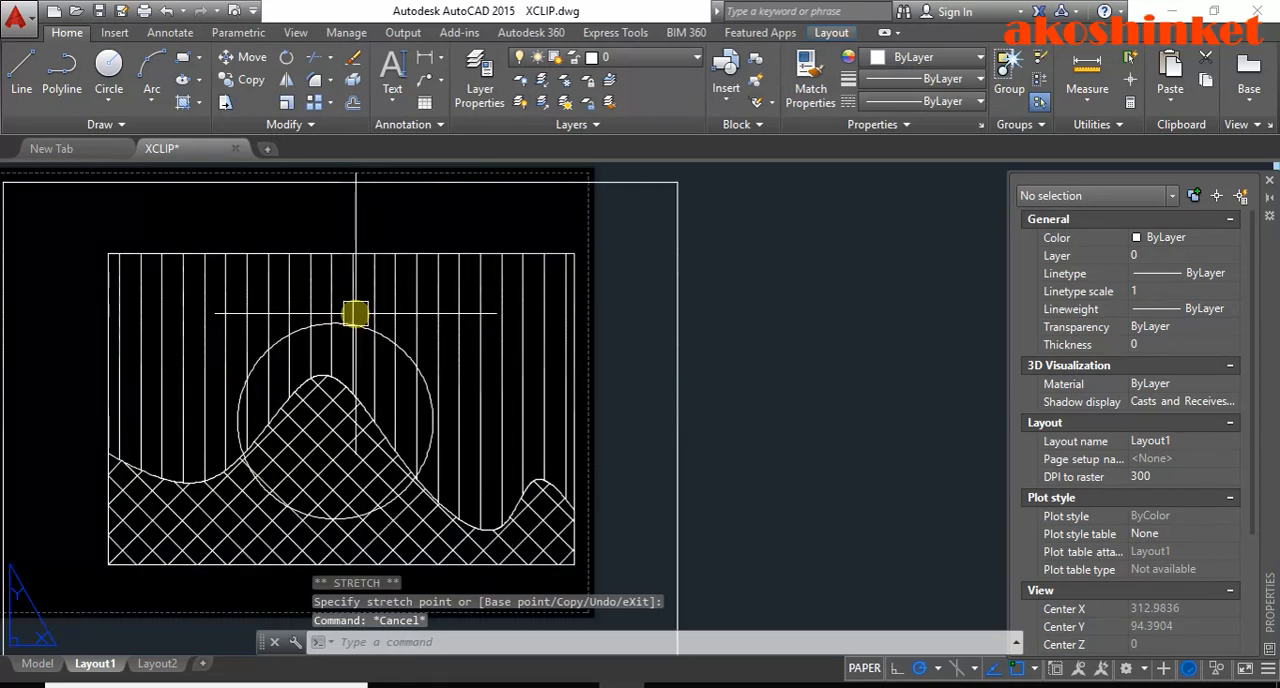
# - Start a circle on Layout1, cancel it, and return to the Model tab
pyautogui.write('C')
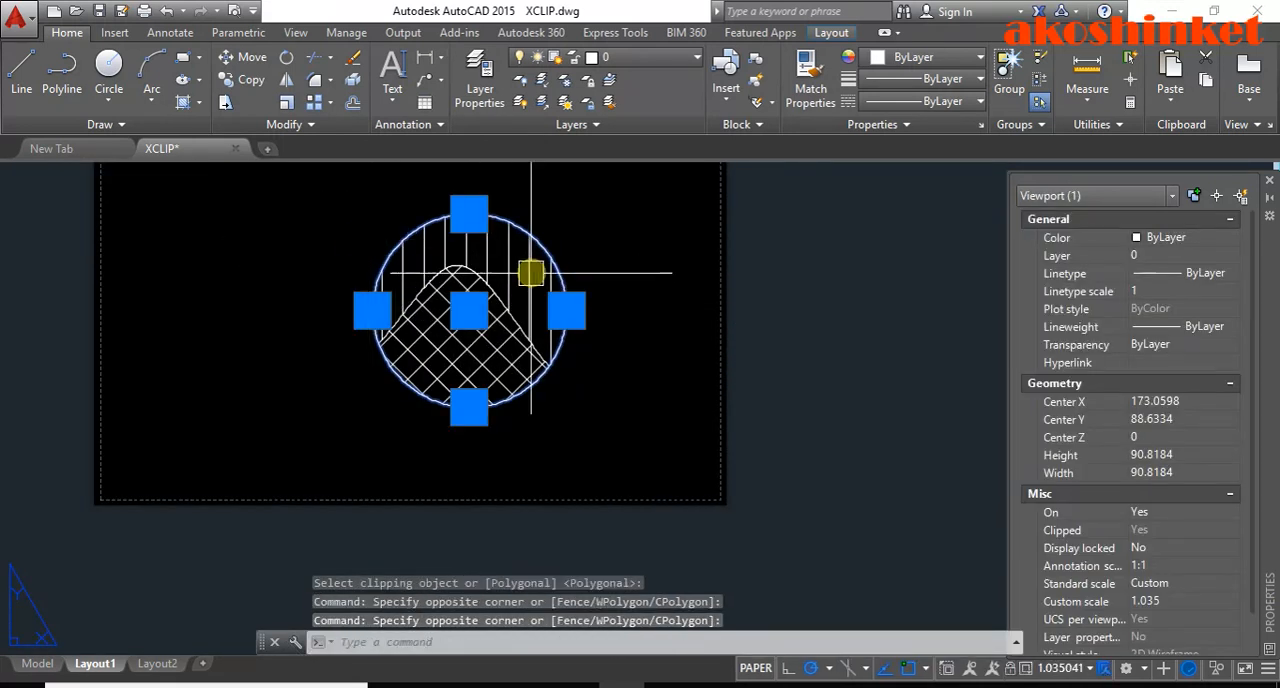
pyautogui.press('Escape')
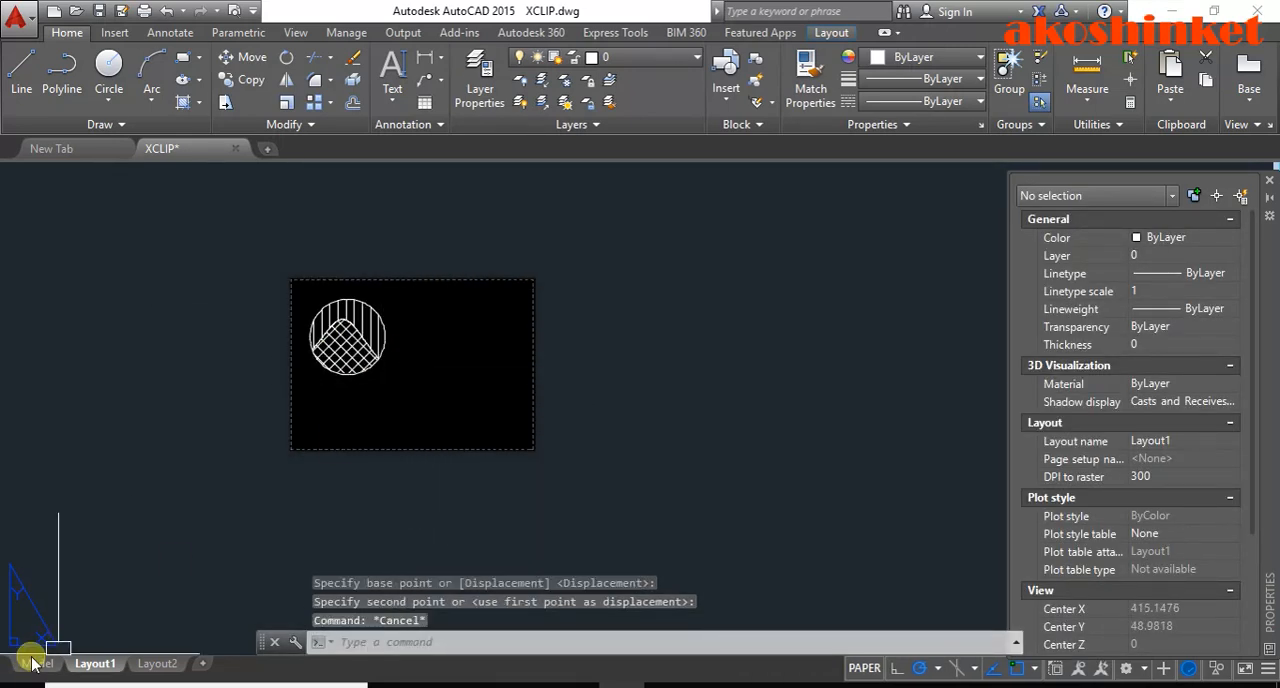
pyautogui.click(37, 663)
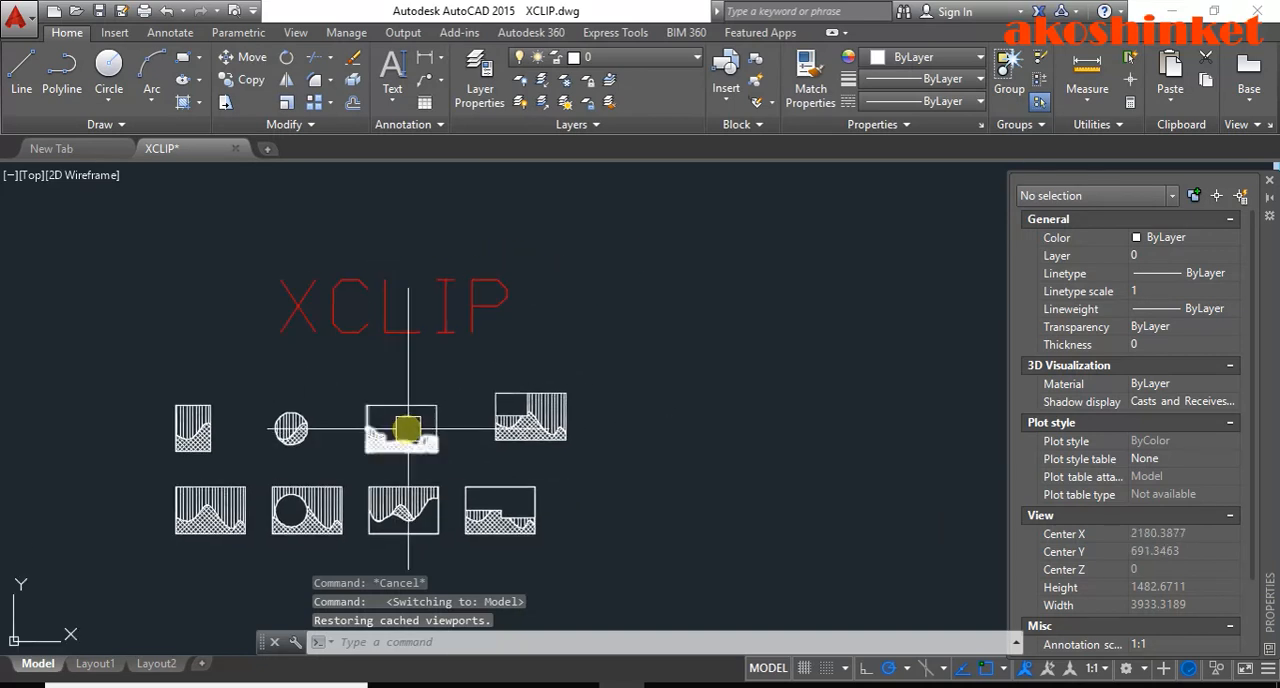